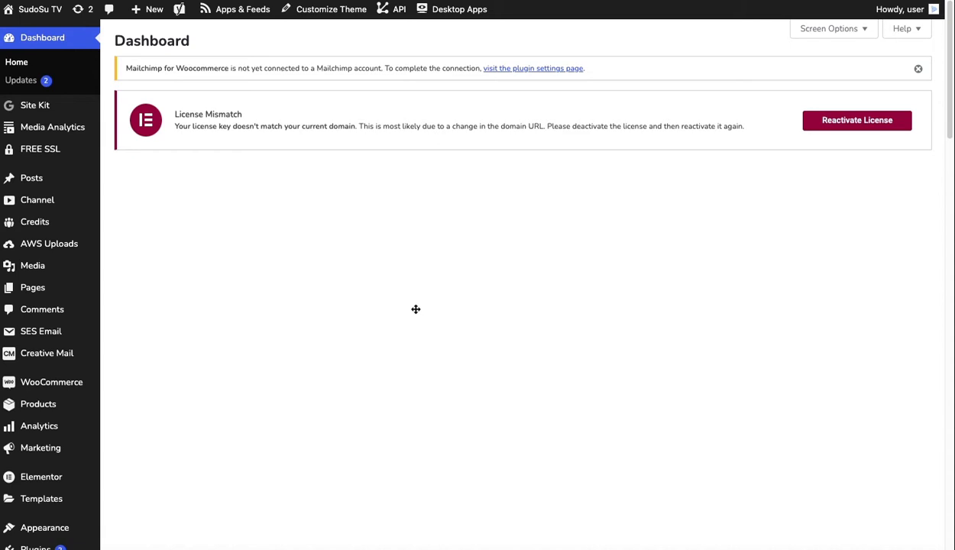
mouse_move(524, 208)
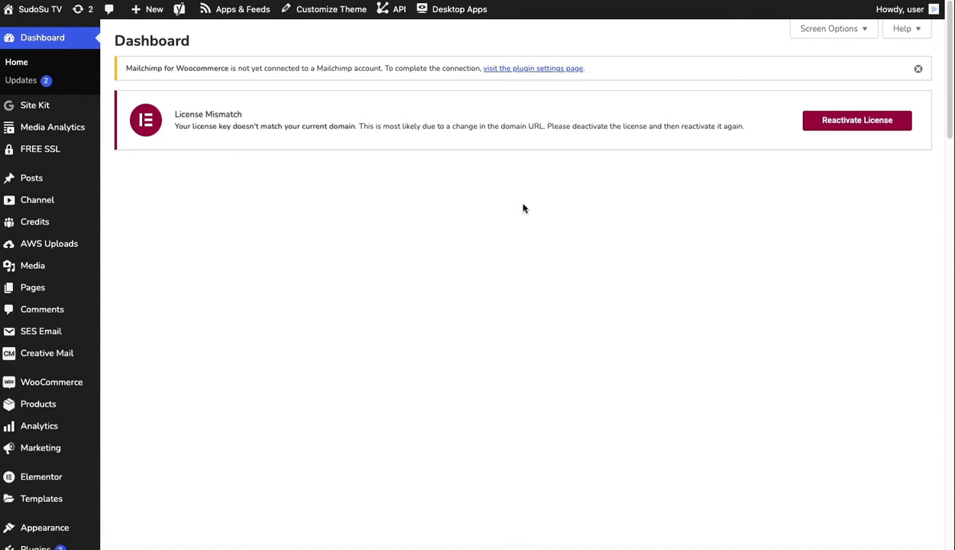
mouse_move(582, 171)
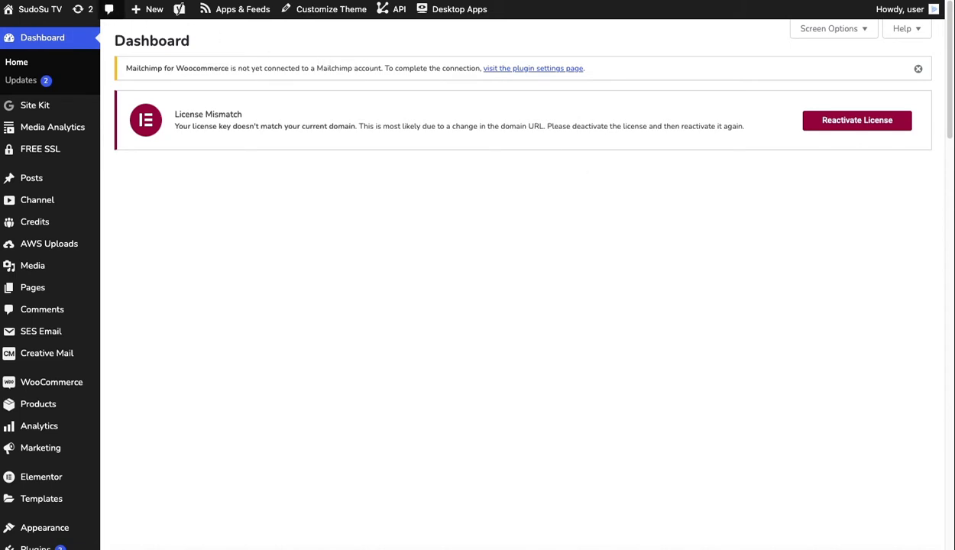
mouse_move(327, 296)
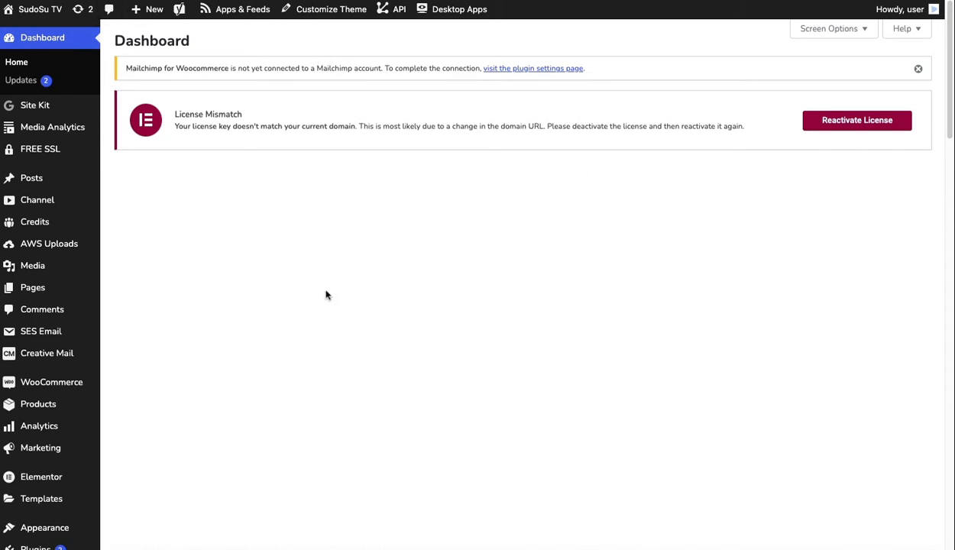
mouse_move(345, 89)
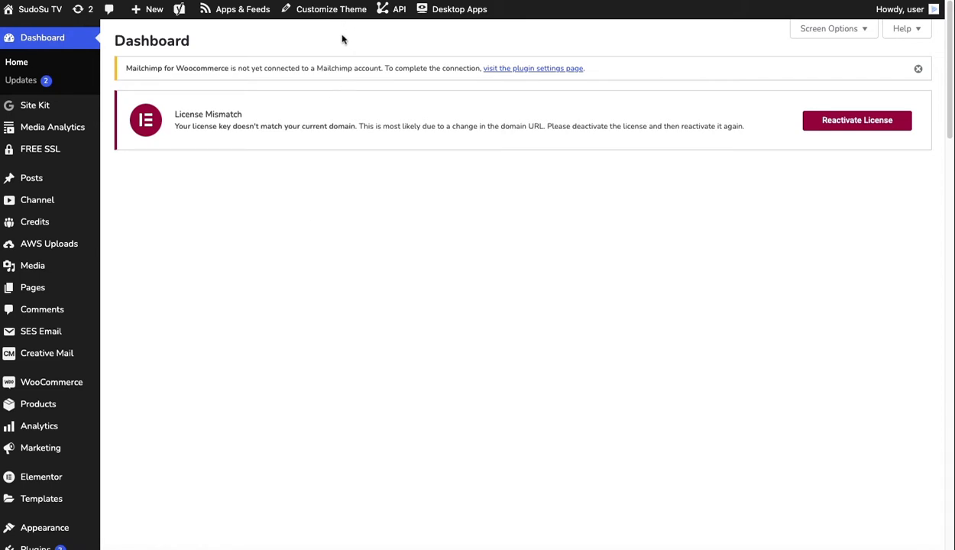
mouse_move(222, 52)
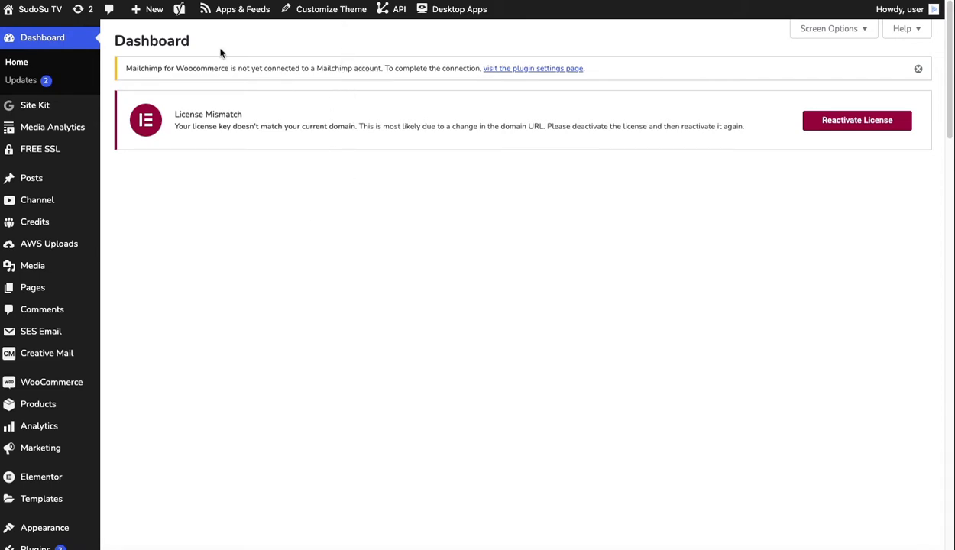
mouse_move(303, 48)
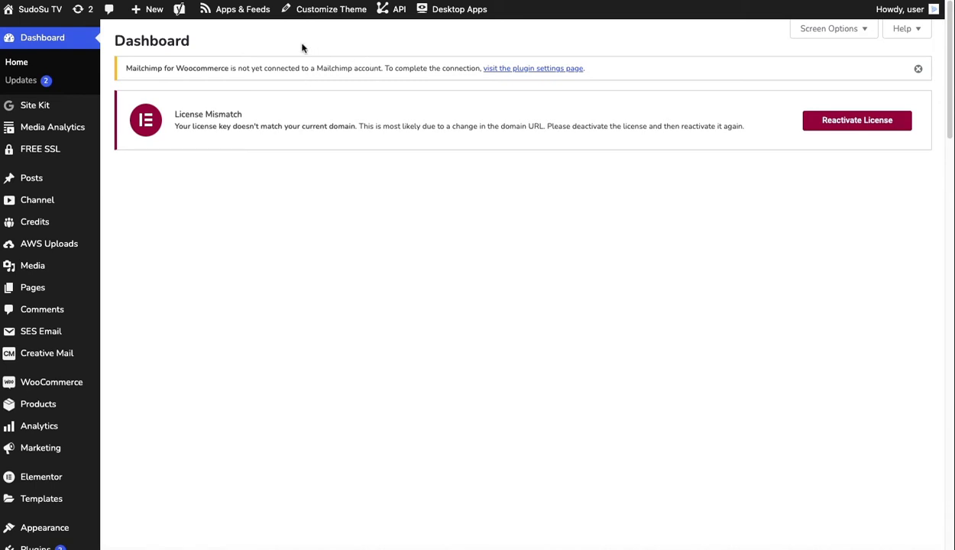
Step: Launch the Roku Developer Portal from the WordPress Apps & Feeds admin-bar menu
click(241, 9)
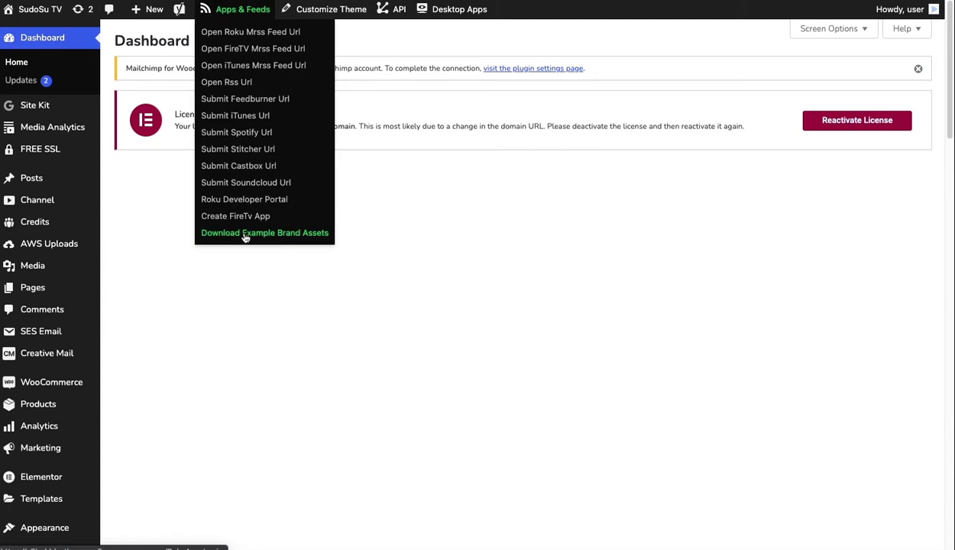
mouse_move(253, 132)
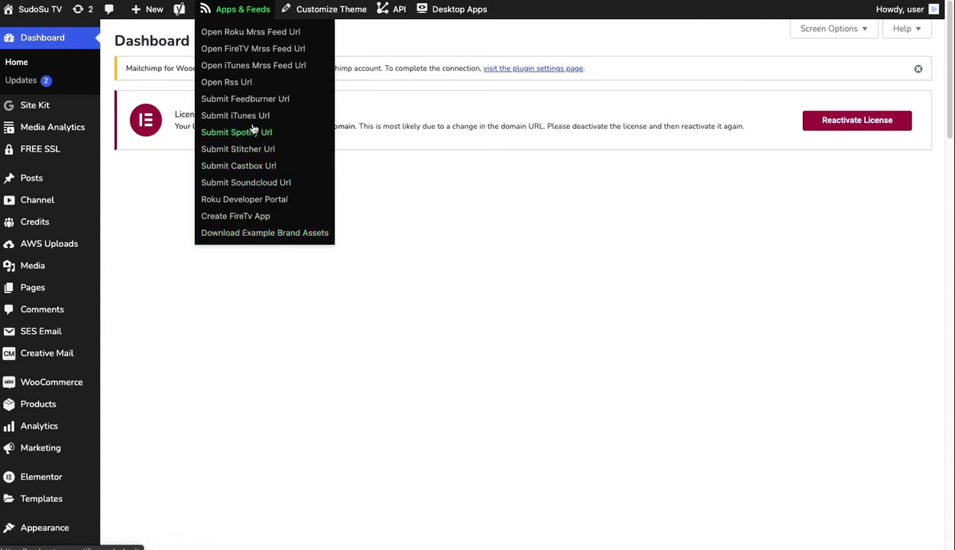
mouse_move(250, 31)
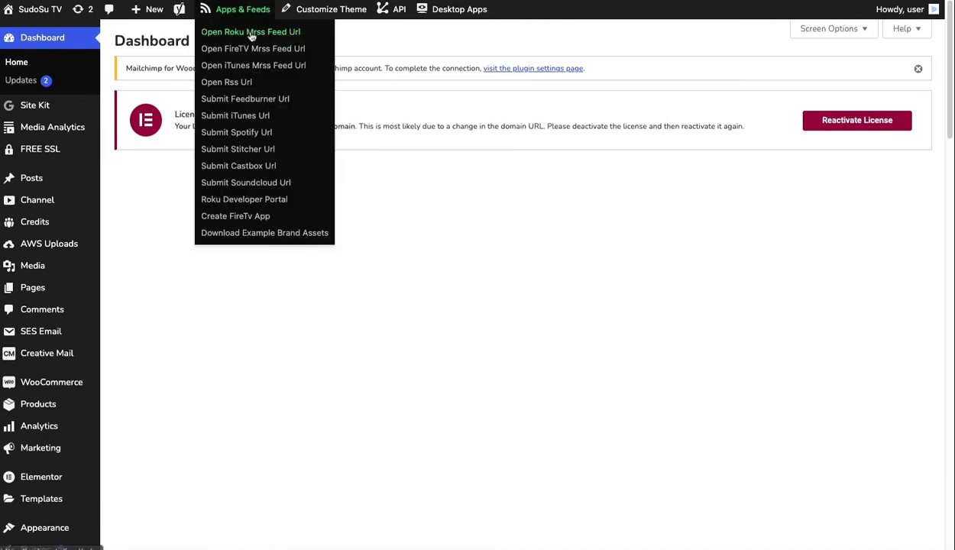
mouse_move(245, 182)
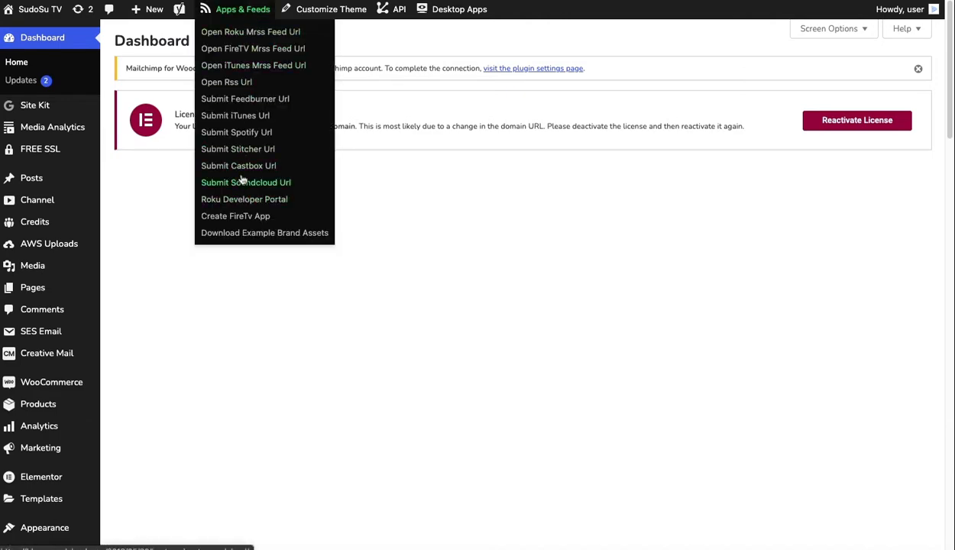
click(244, 198)
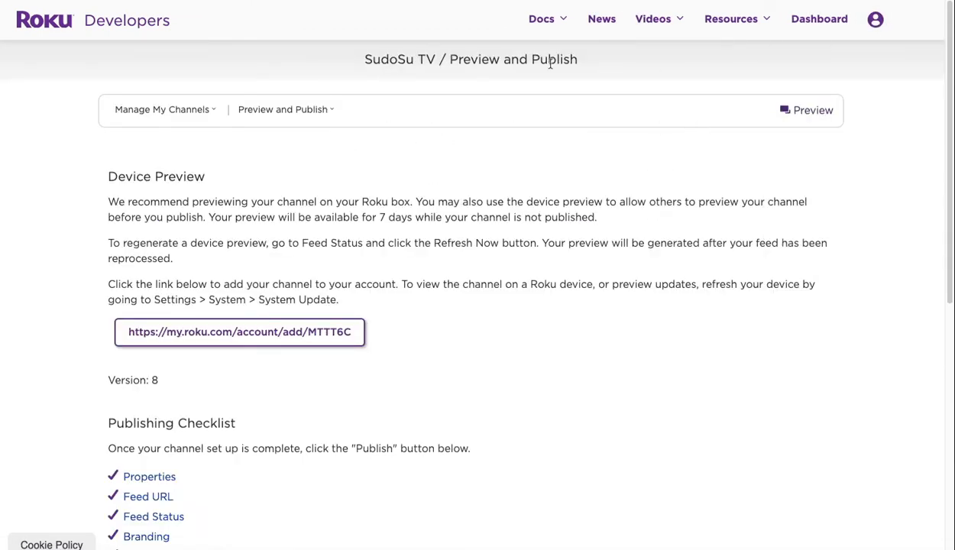
Step: Review the Preview and Publish checklist and reach SudoSu TV's Properties page via the section menu
scroll(down, 3)
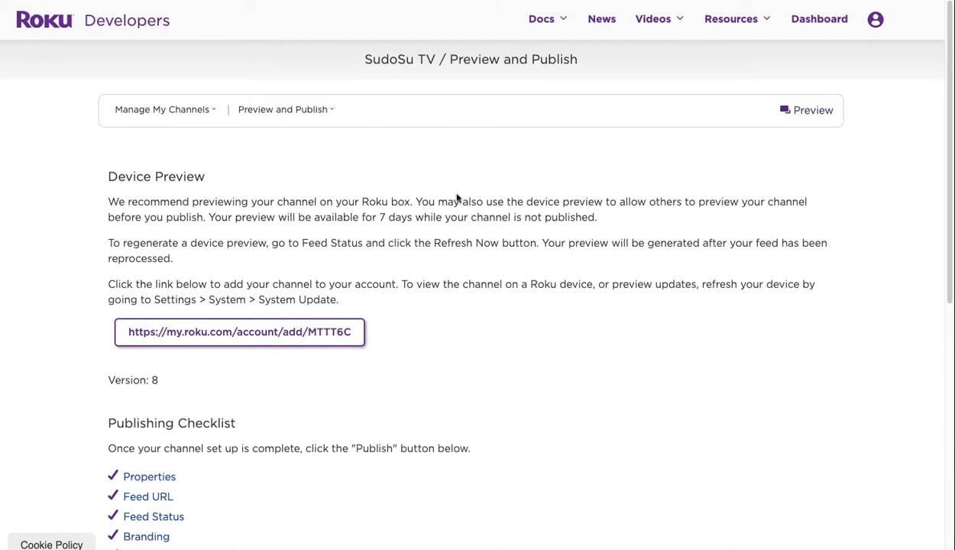
scroll(down, 3)
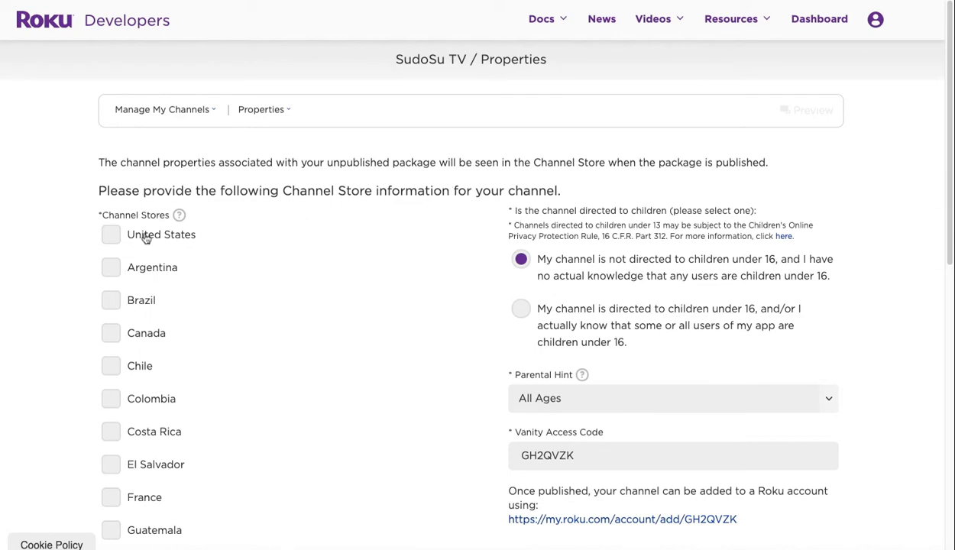
mouse_move(654, 396)
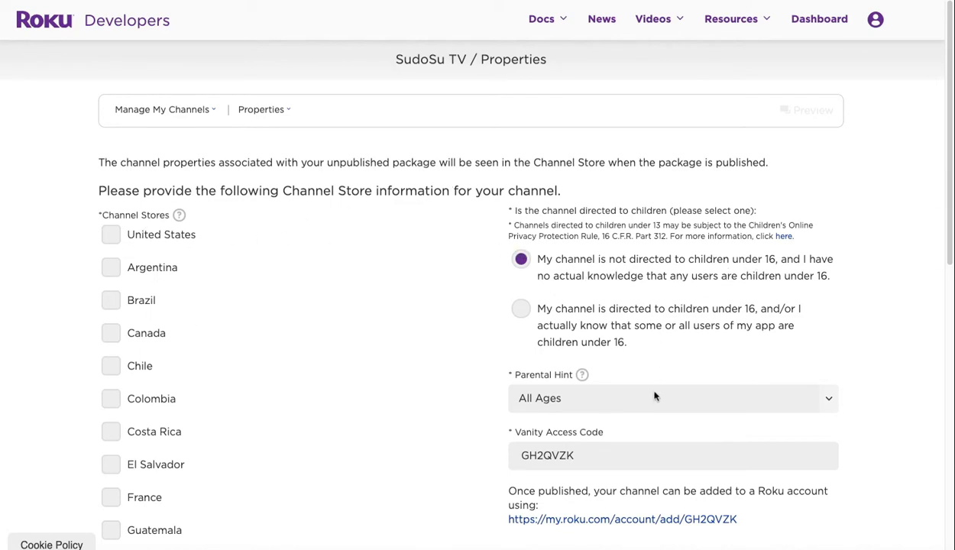
click(261, 110)
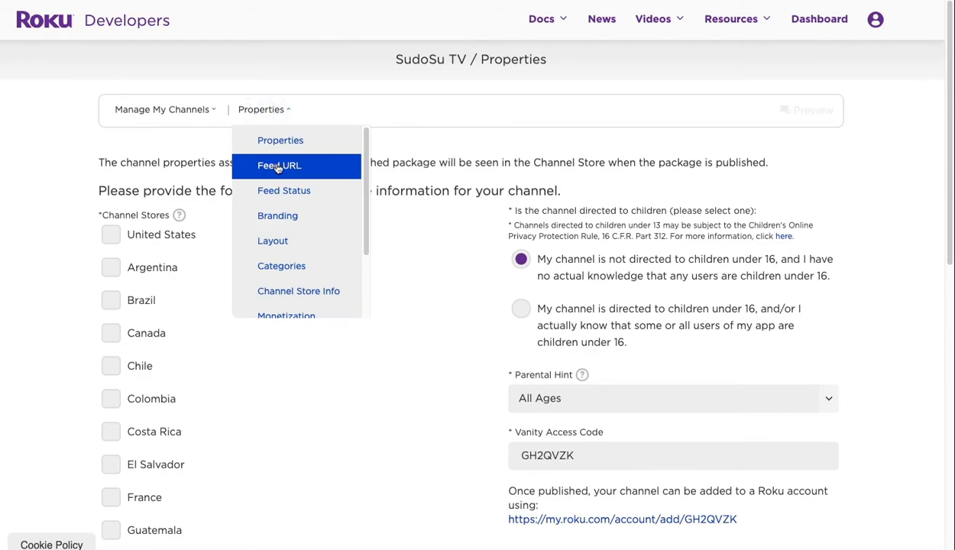
click(279, 165)
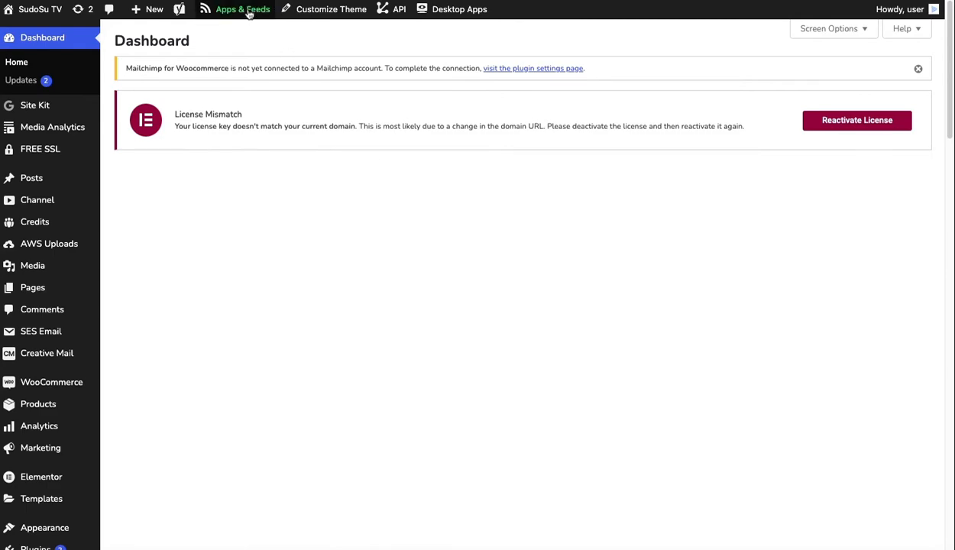
click(243, 10)
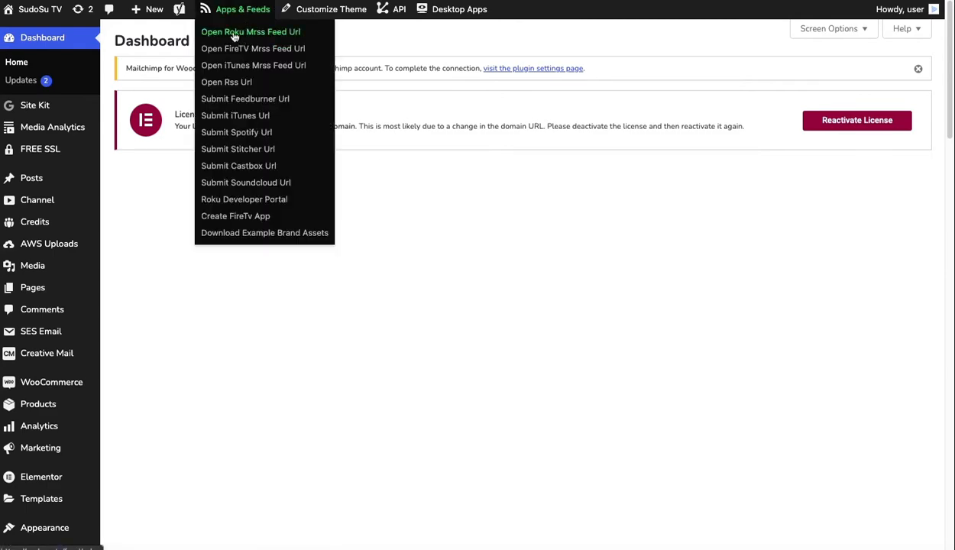
click(251, 31)
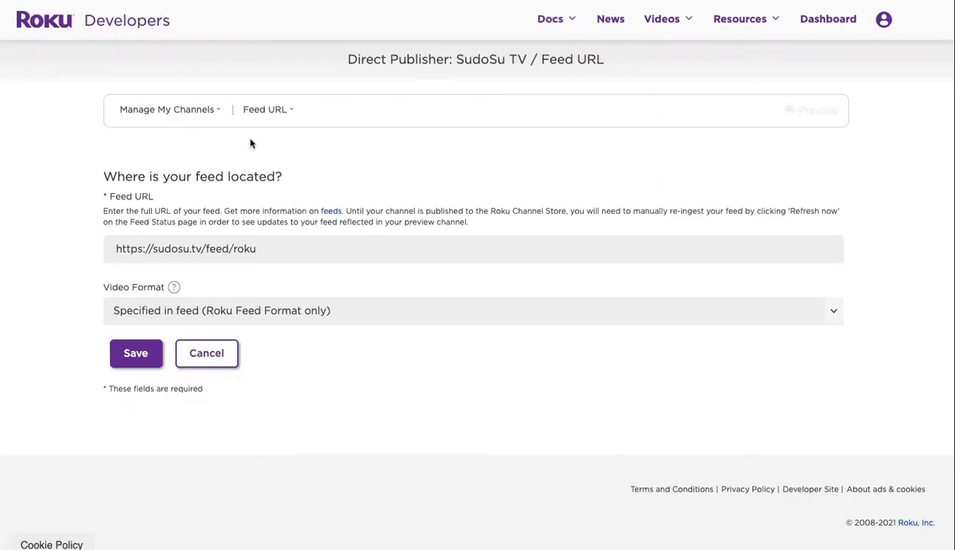
click(266, 110)
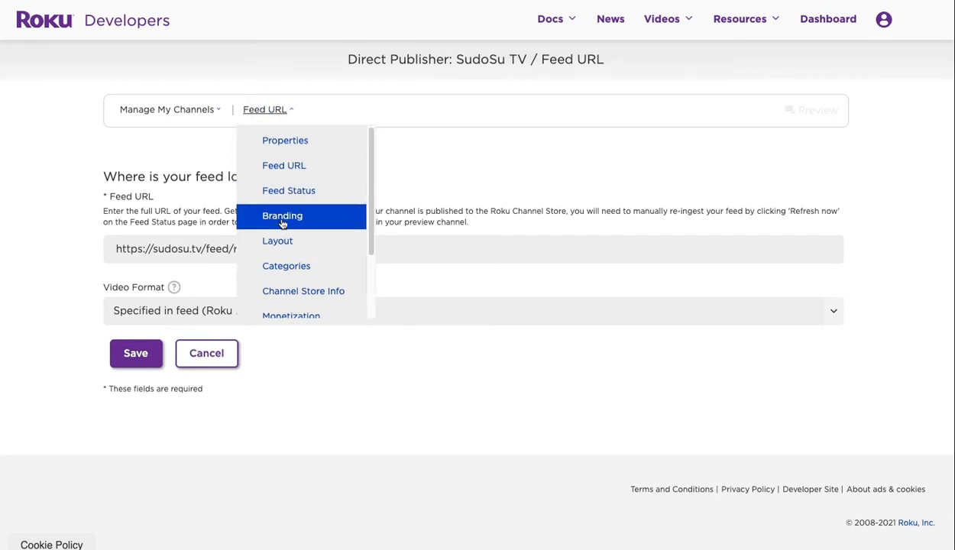
Step: Review the Branding logos and colours, then the Layout page with Standard layout selected
click(282, 215)
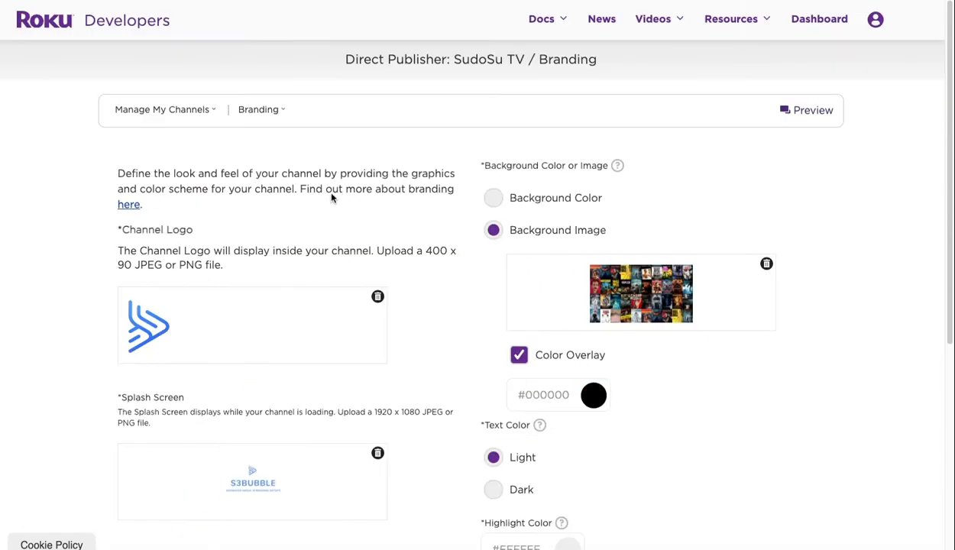
scroll(down, 3)
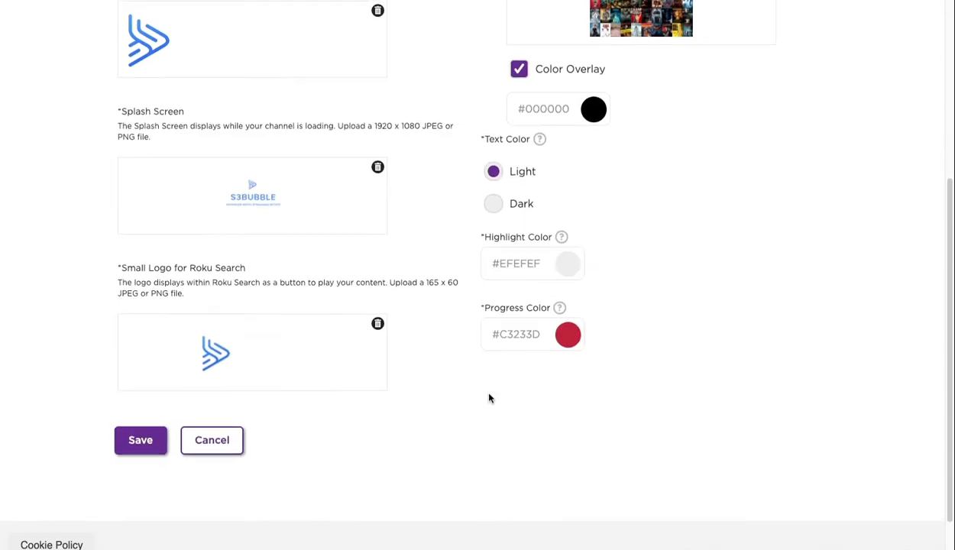
click(258, 110)
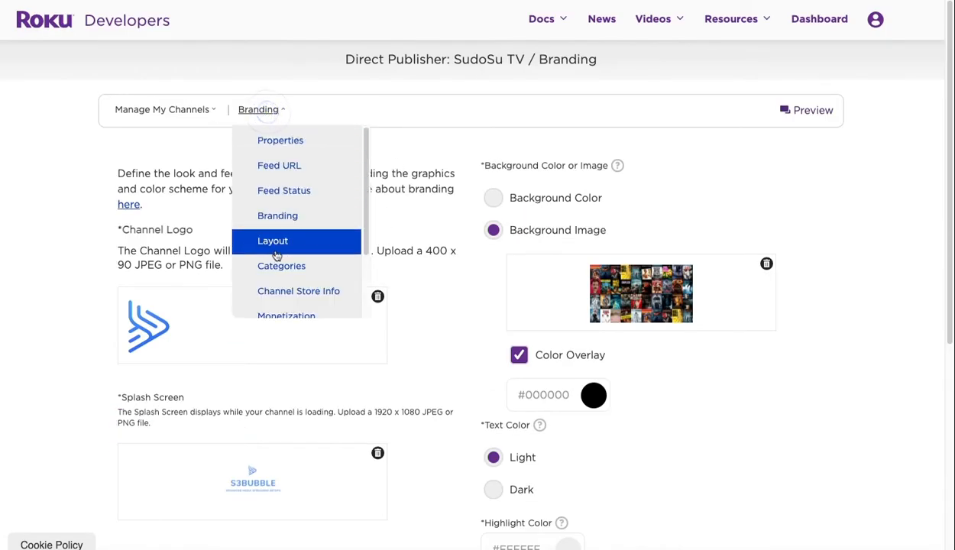
click(272, 241)
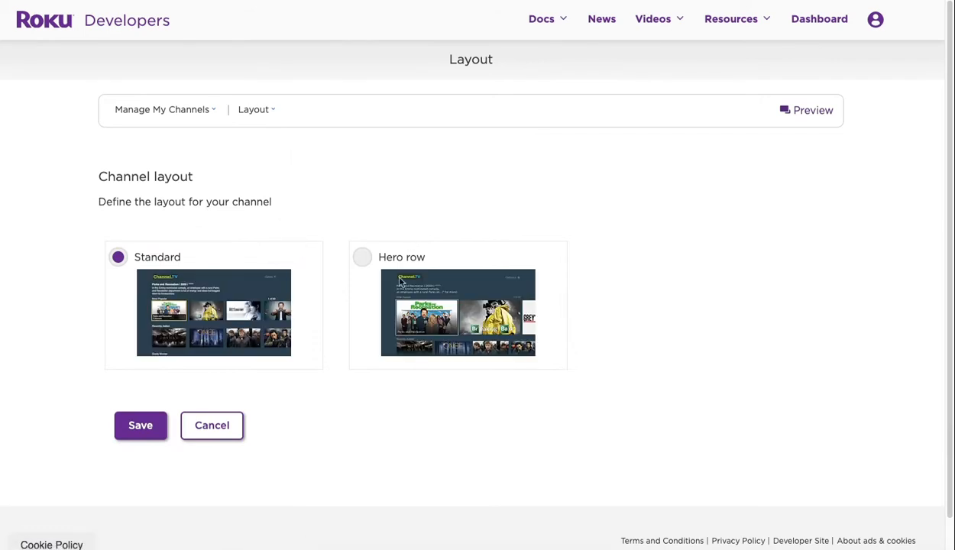
click(255, 110)
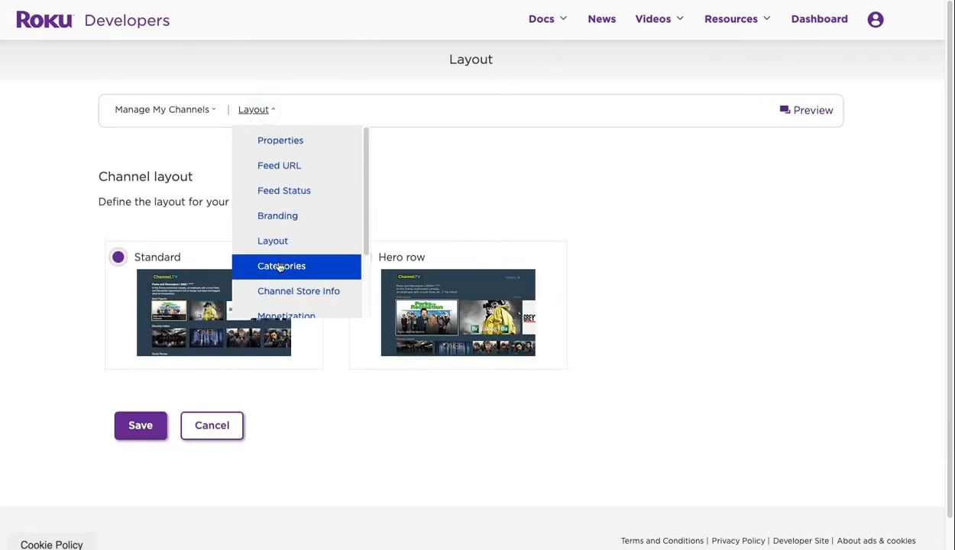
Step: Review the Categories list (Continue Watching, Most Popular, Recently Added, AWS, WordPress, Tests) and return to WordPress
click(281, 265)
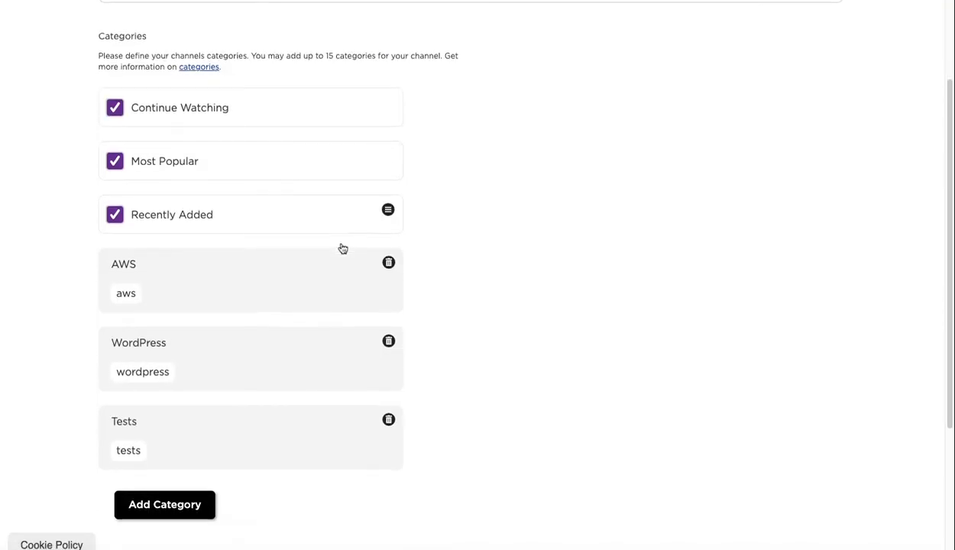
mouse_move(144, 372)
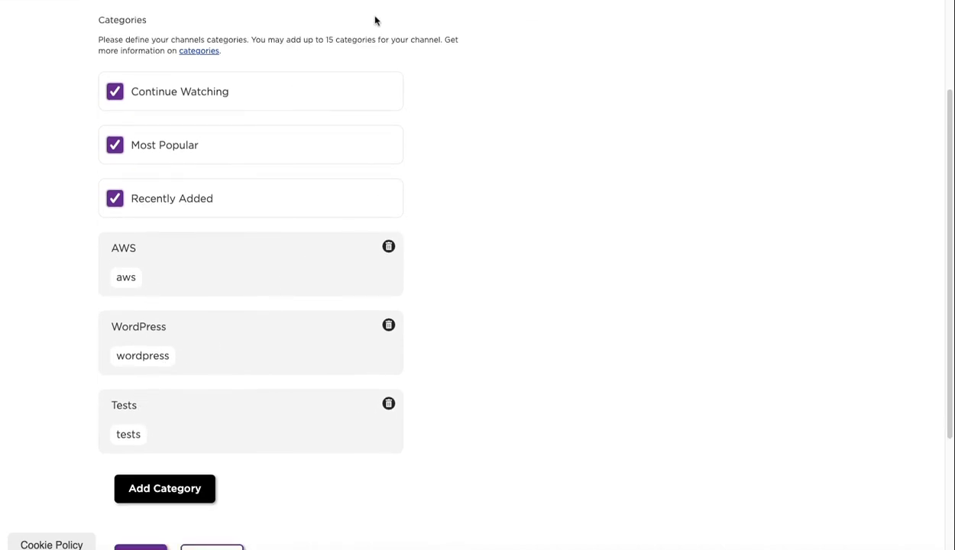
click(43, 37)
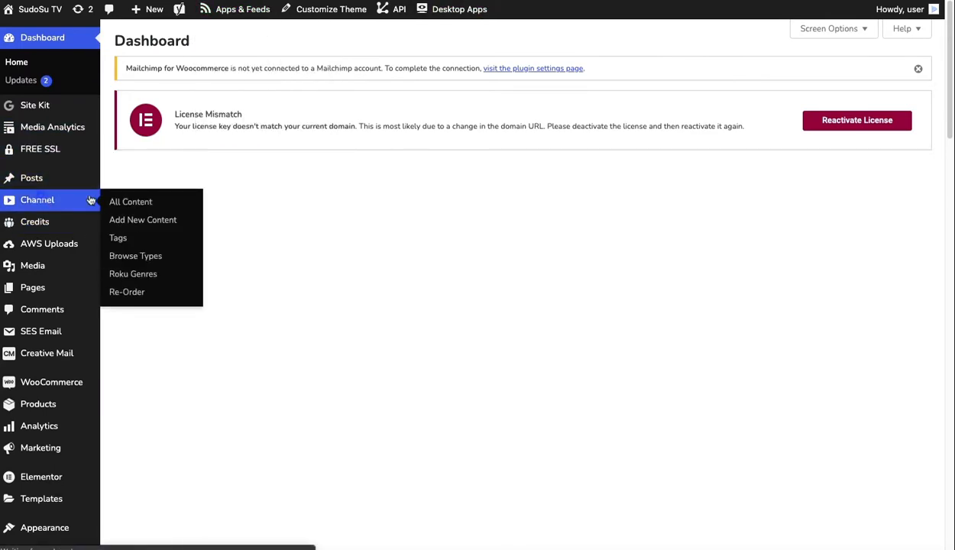
Step: Show the Channel's All Content list of seven published items with their Roku data
click(130, 201)
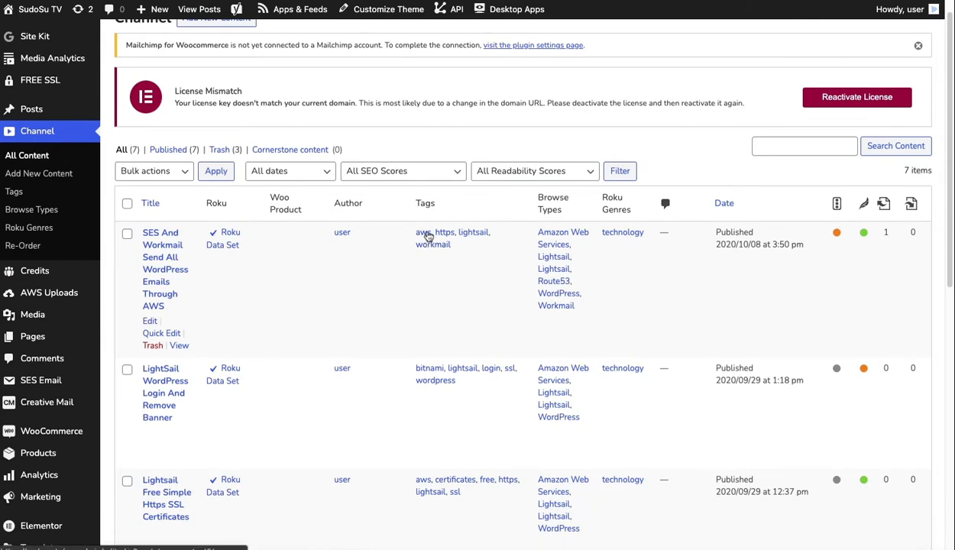
mouse_move(398, 305)
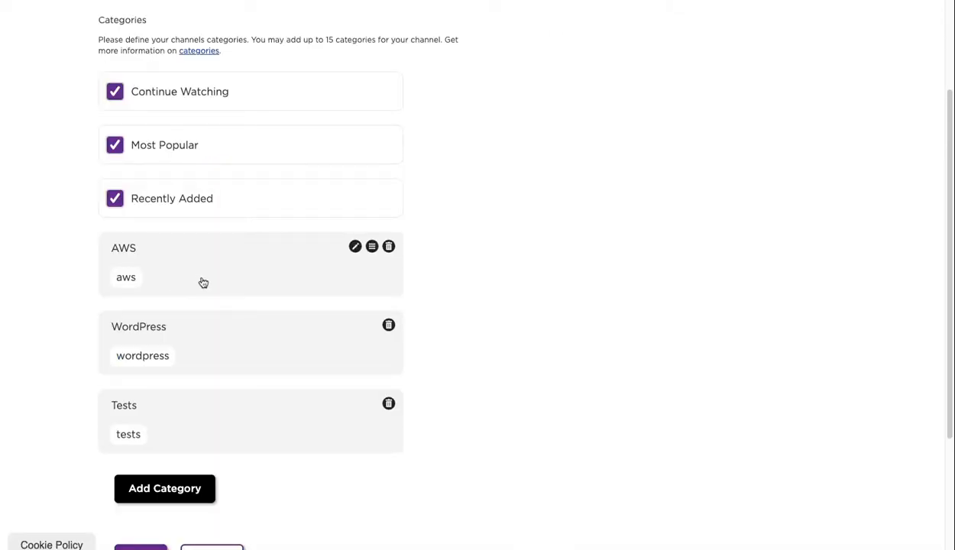
Step: After checking the AWS category, create and save a 'Lightsail' category based on the lightsail tag
click(351, 246)
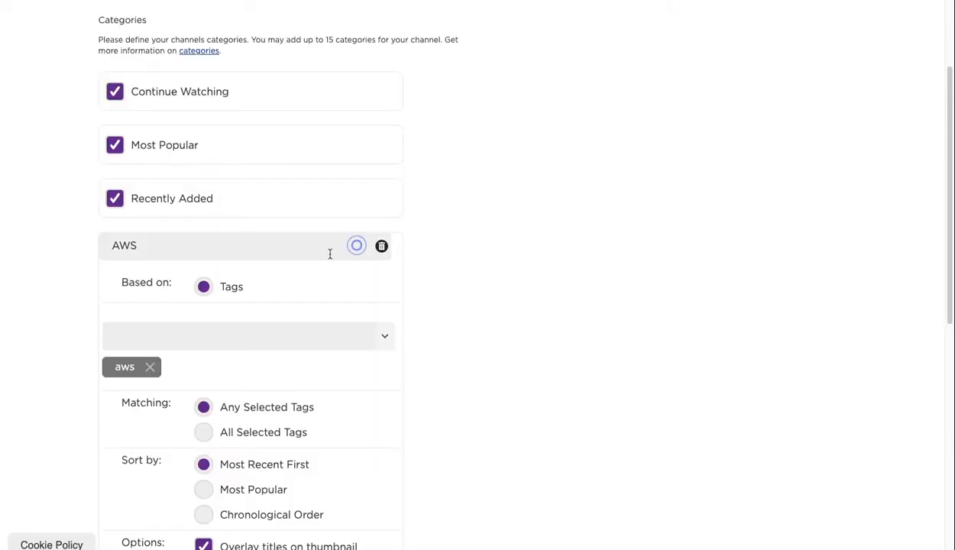
scroll(down, 3)
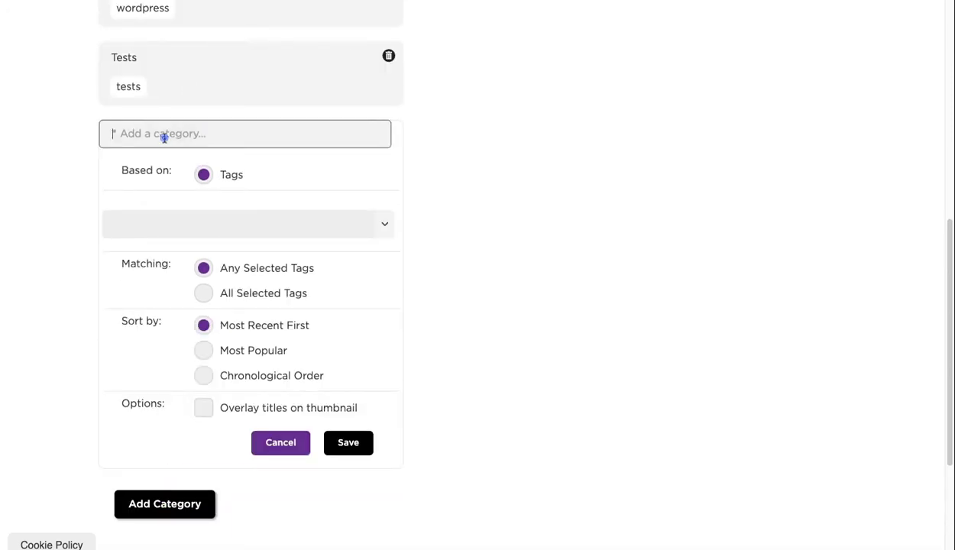
text(Lightsai)
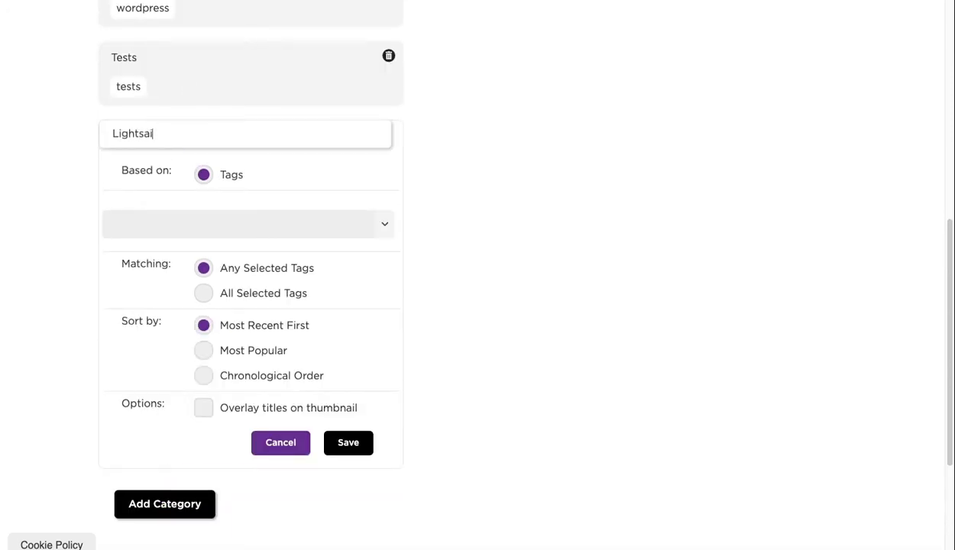
click(247, 223)
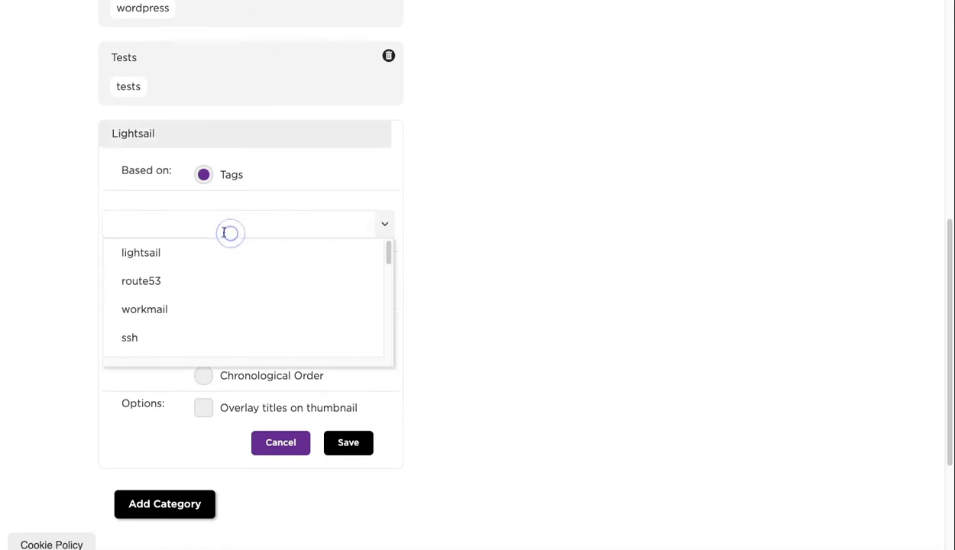
click(141, 252)
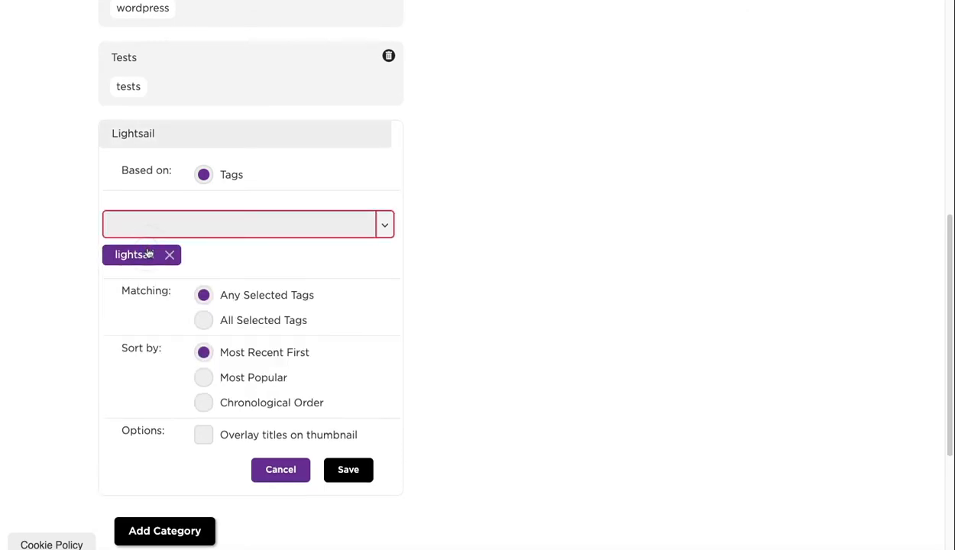
mouse_move(171, 187)
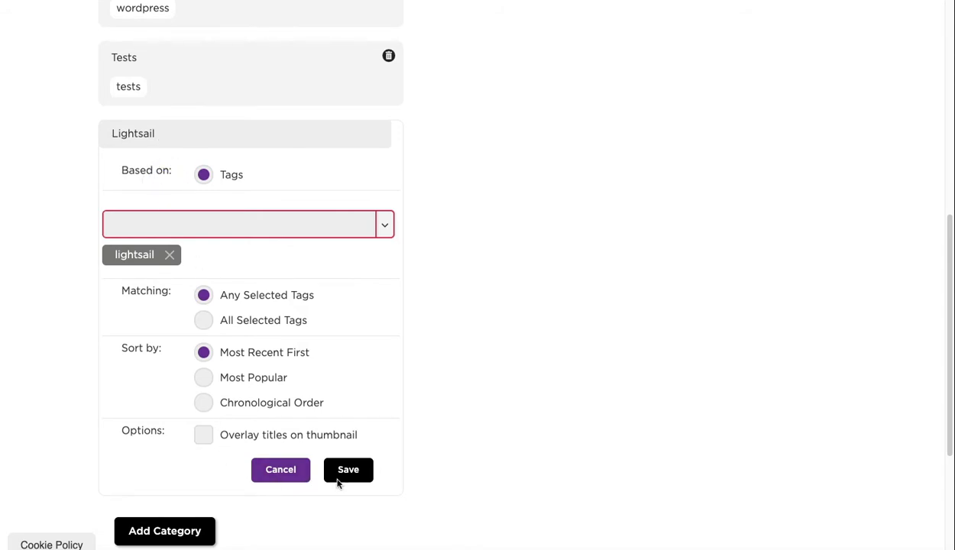
click(349, 469)
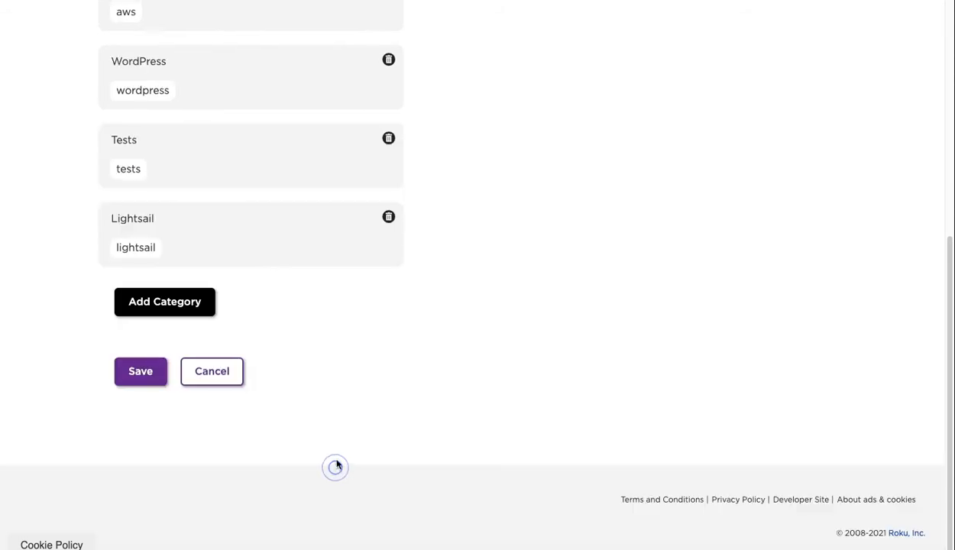
scroll(down, 3)
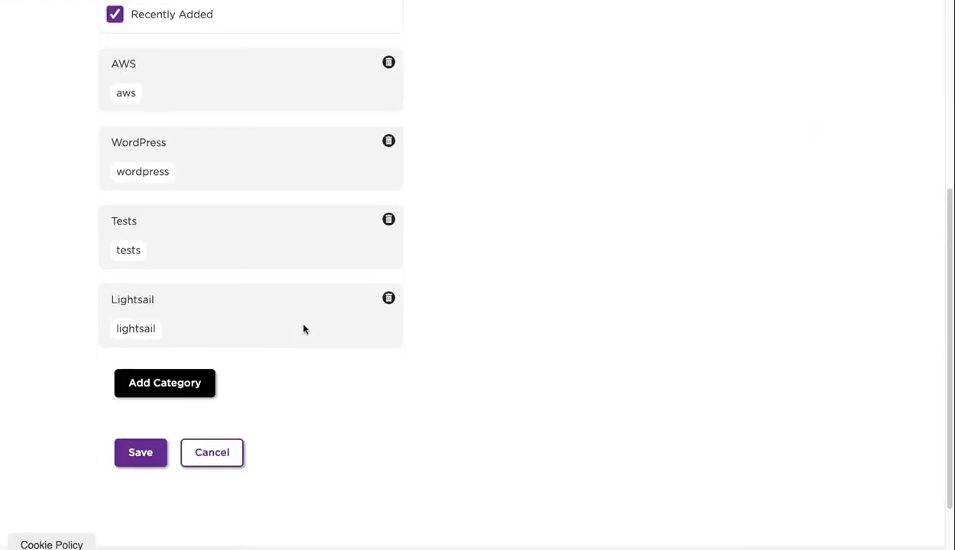
Step: Save the channel categories and review the fully completed Preview and Publish checklist
click(141, 453)
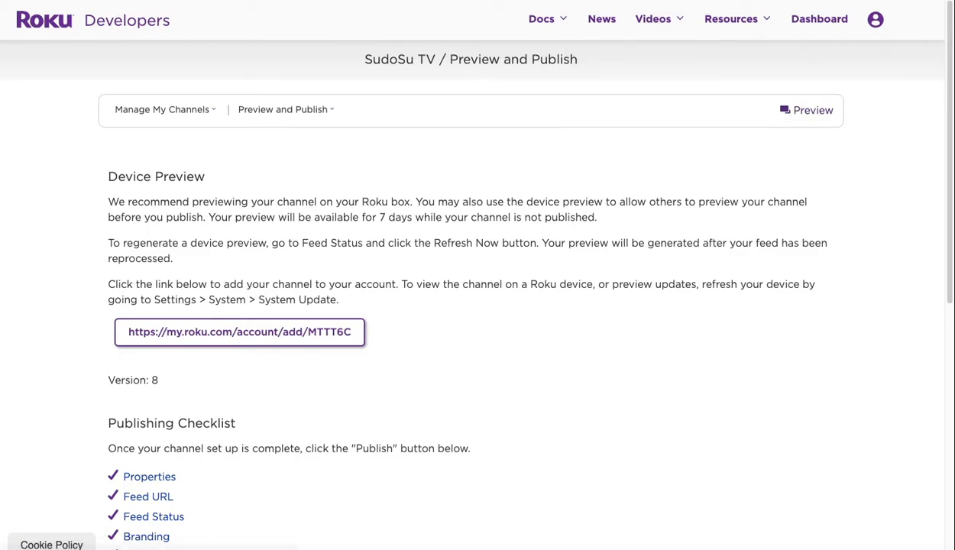
scroll(down, 3)
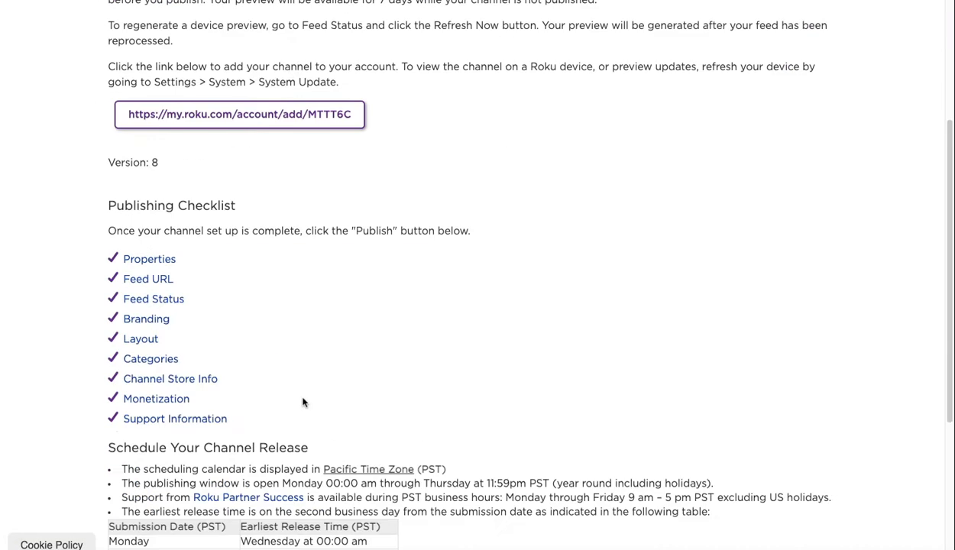
scroll(up, 3)
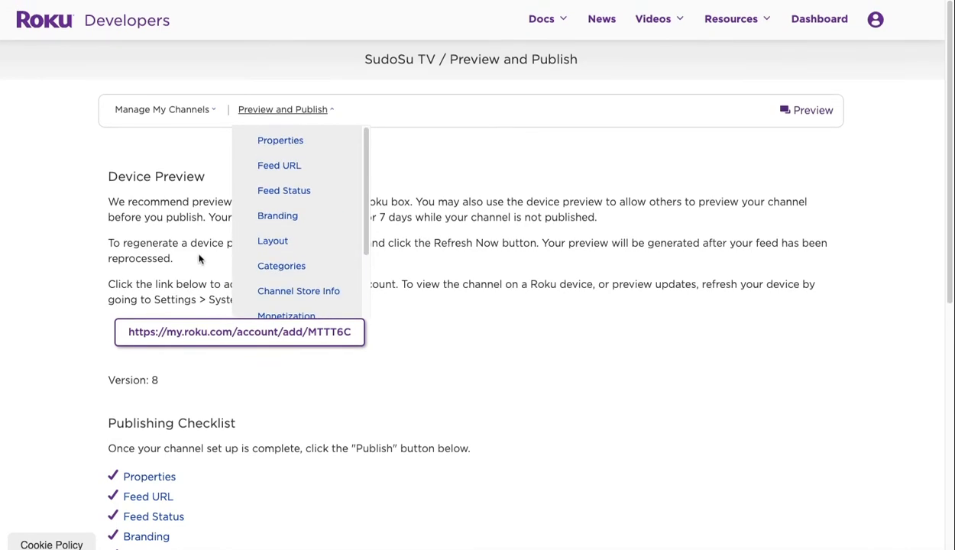
mouse_move(287, 189)
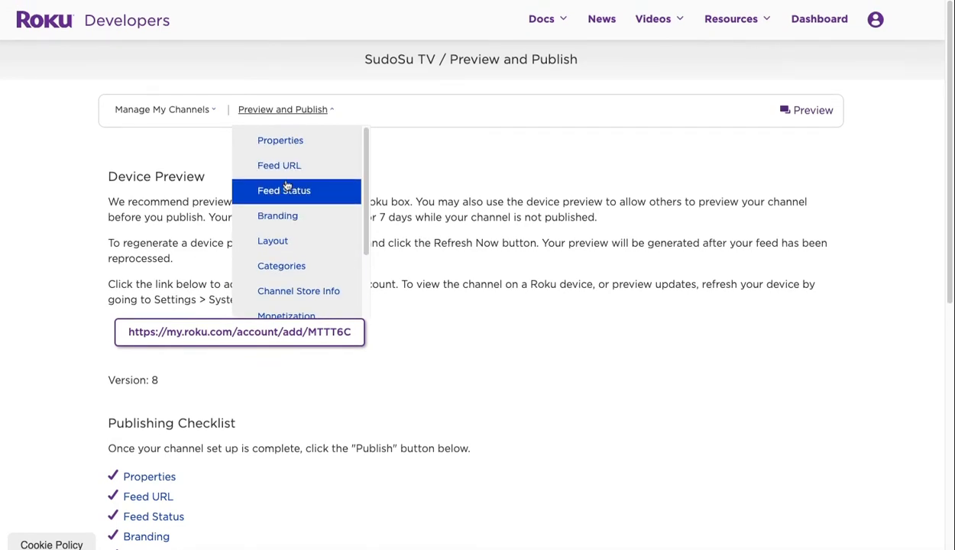
Step: Show the Feed Status of recent seven-item ingests and dismiss the come-back-later notice
click(284, 191)
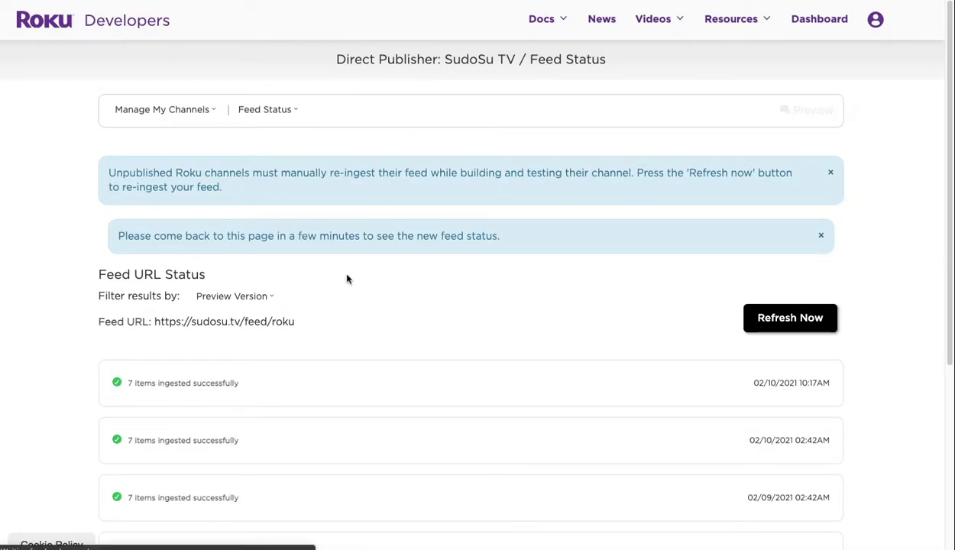
click(790, 317)
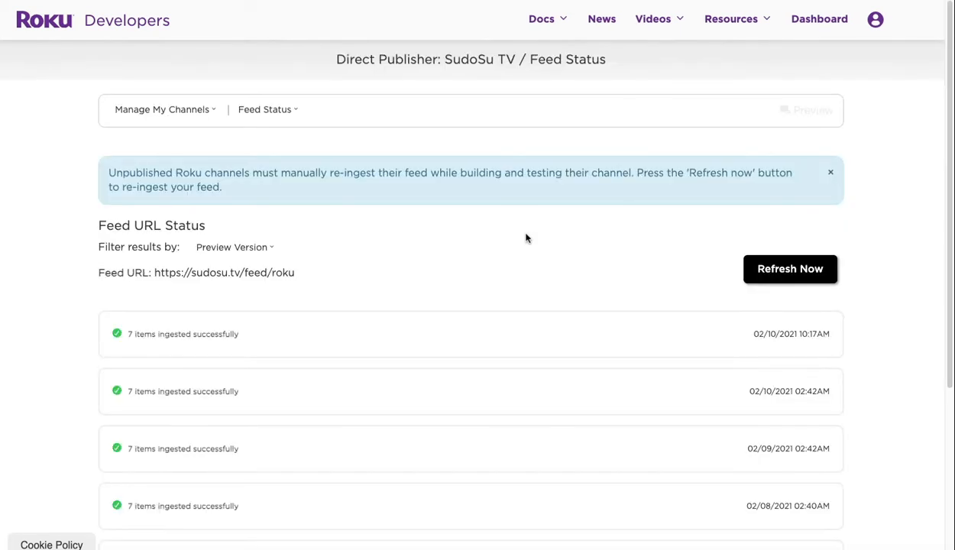
mouse_move(523, 144)
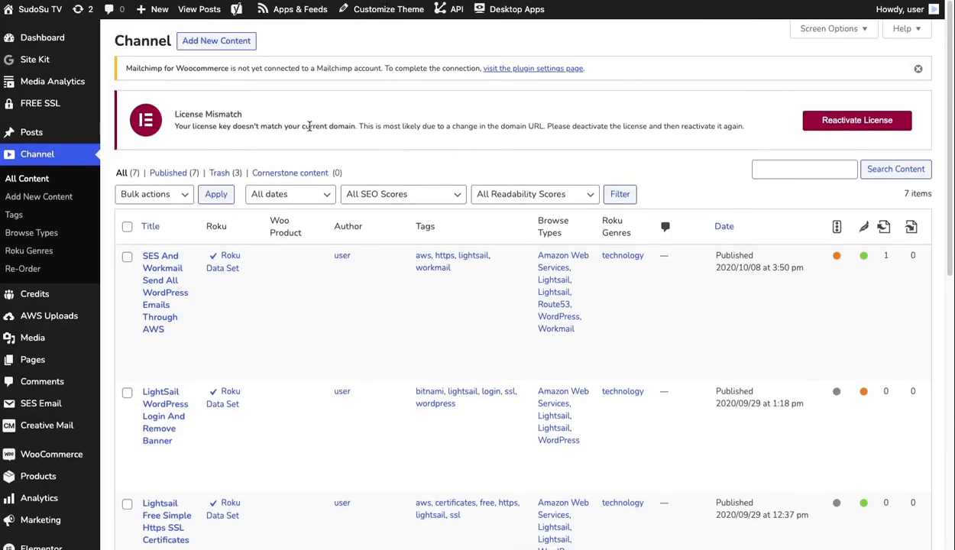
Step: Start a blank new Channel content item and dismiss the block editor welcome guide
click(150, 226)
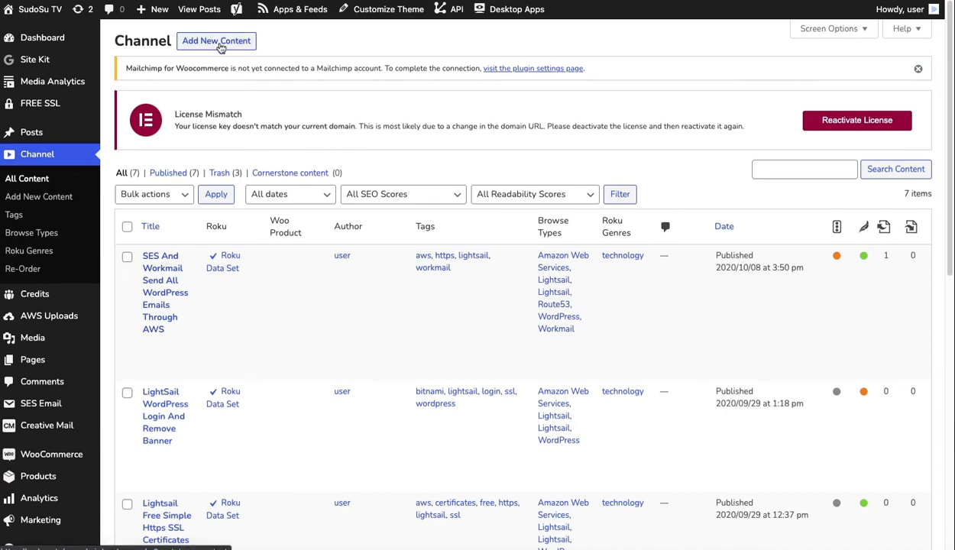
mouse_move(393, 157)
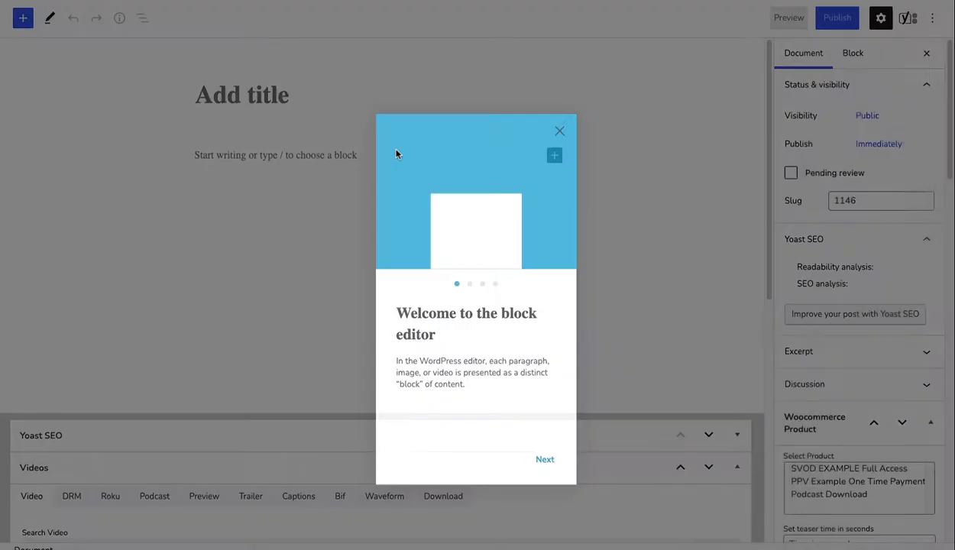
click(559, 131)
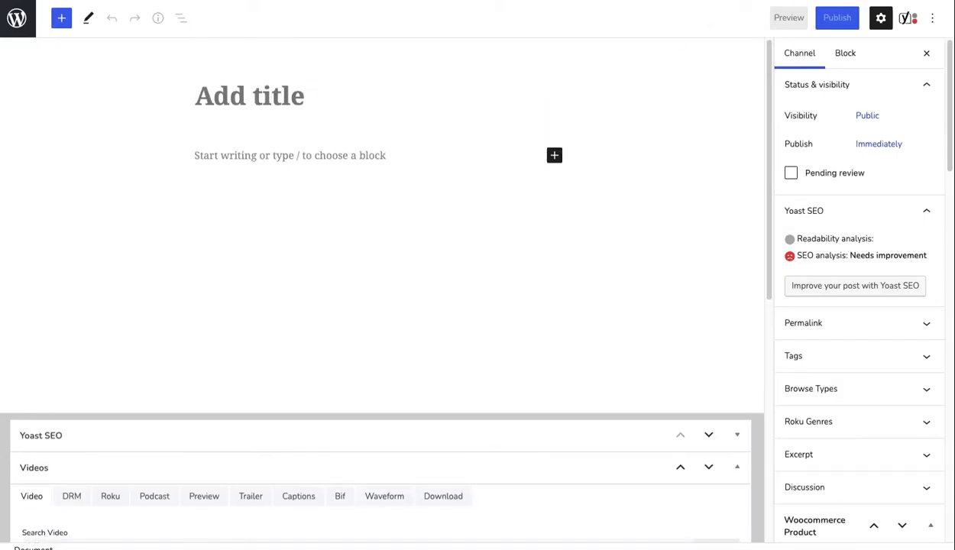
click(788, 18)
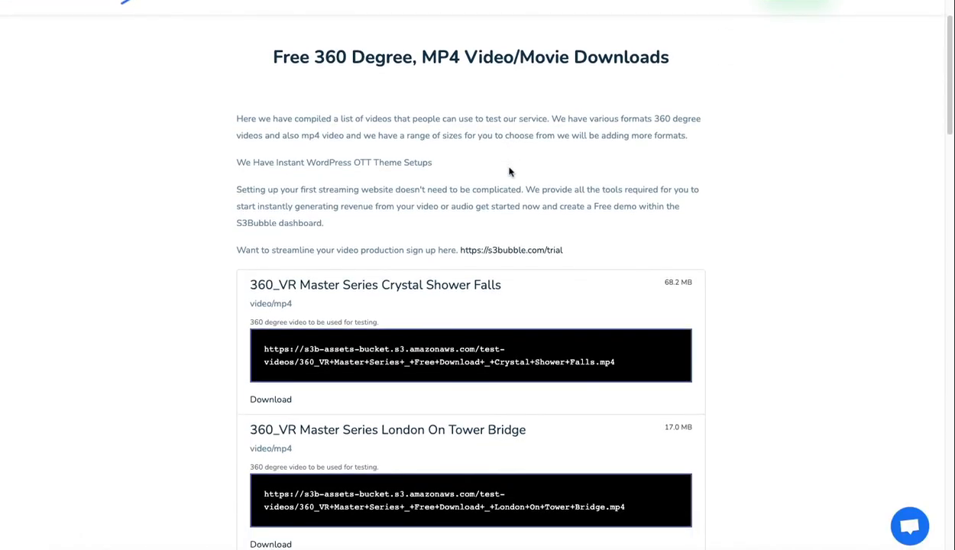
scroll(down, 3)
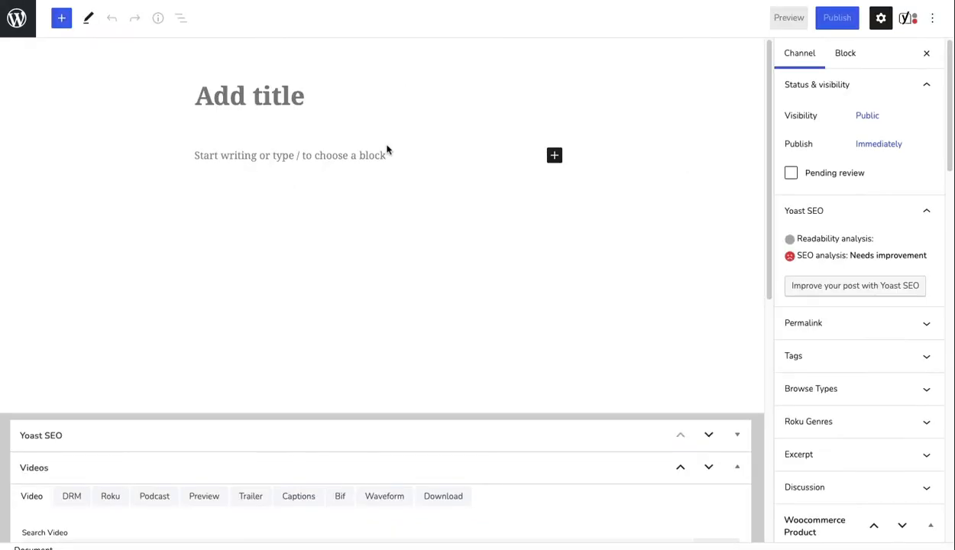
mouse_move(336, 99)
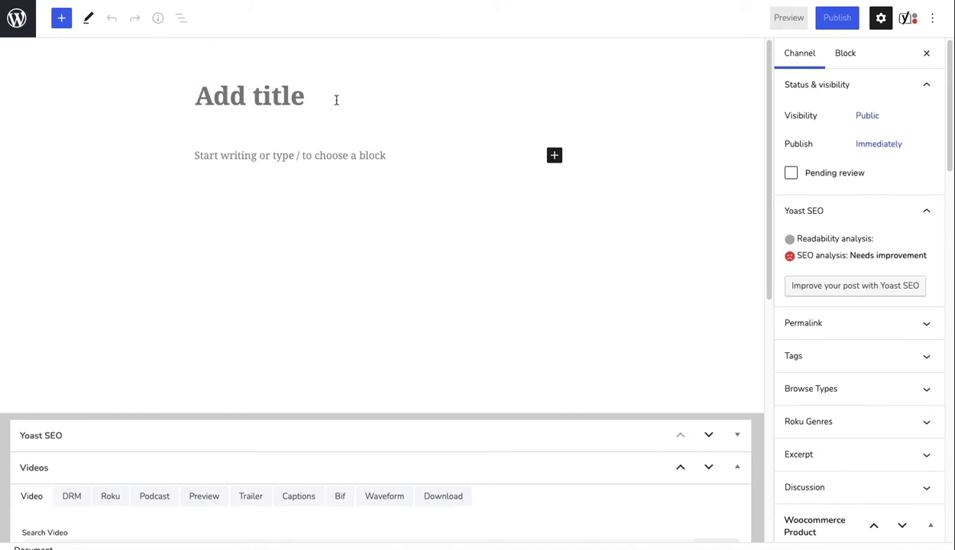
Step: Title the new channel item 'Big Bunny' and add a short 'For roku' description
text(Big)
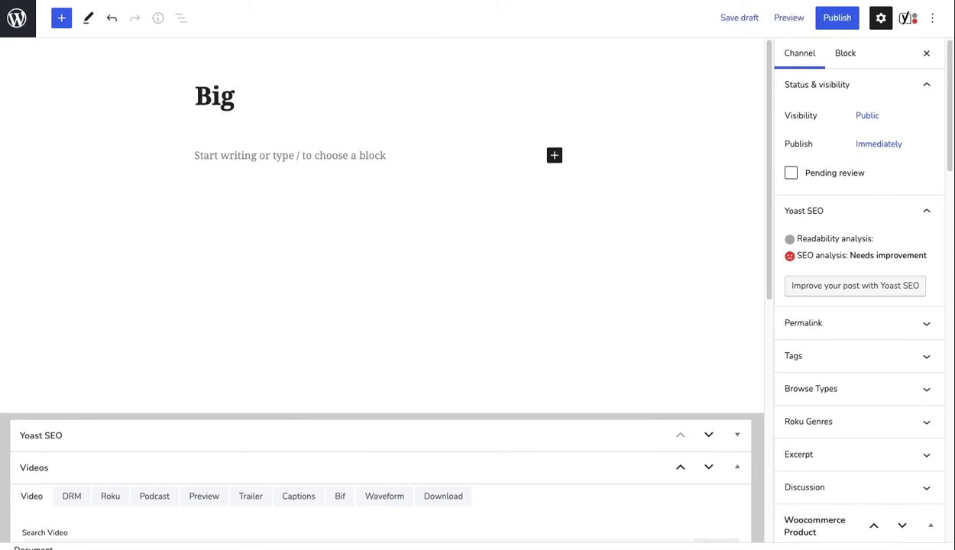
text(Bunny)
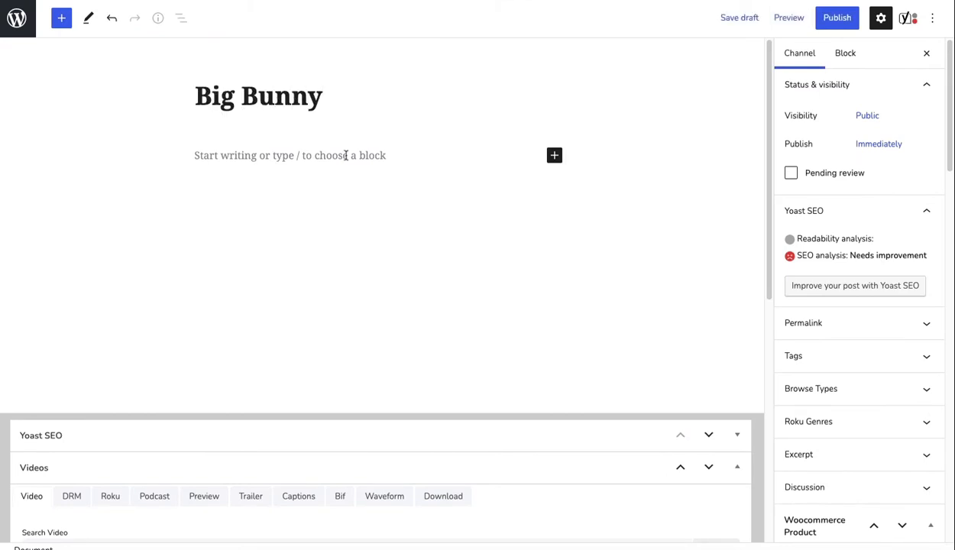
text(For)
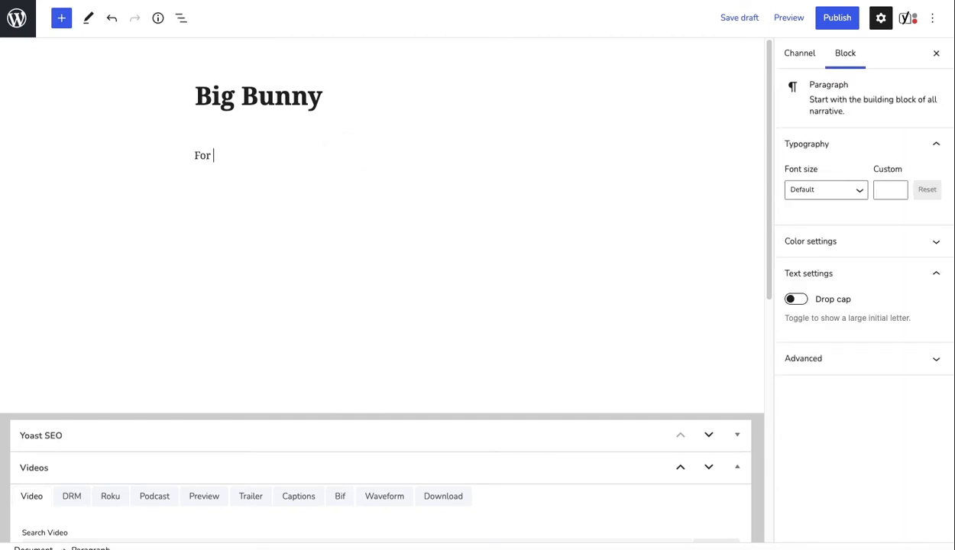
text(roku t)
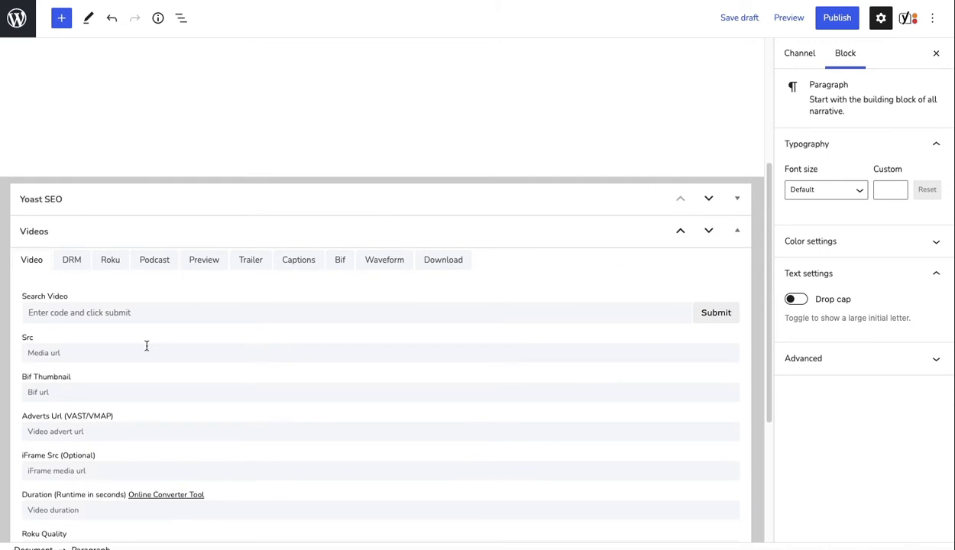
Step: Set the video Src to the S3 BigBuckBunny.mp4 URL and show the item's channel settings
scroll(down, 3)
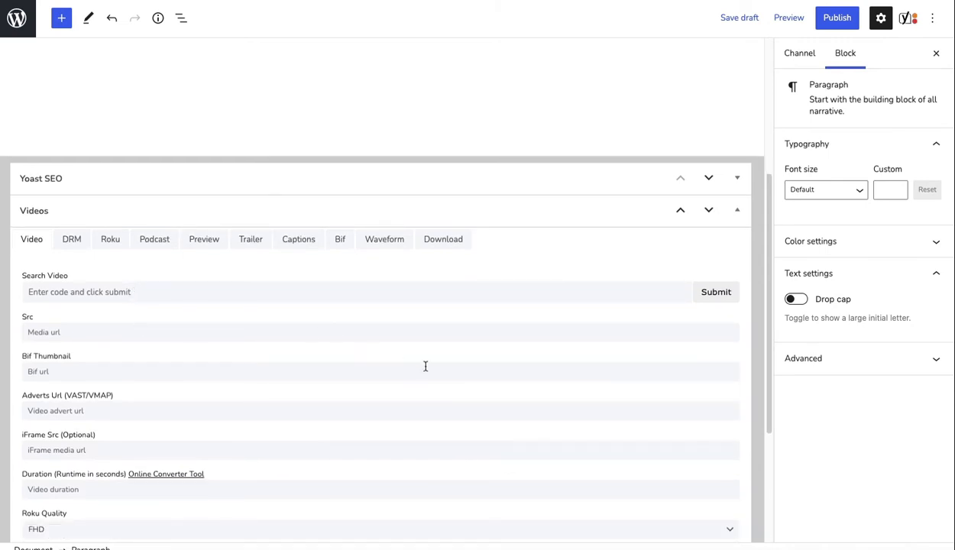
text(https://s3b-assets-bucket.s3.amazonaws.com/test-videos/BigBuckBunny.mp4)
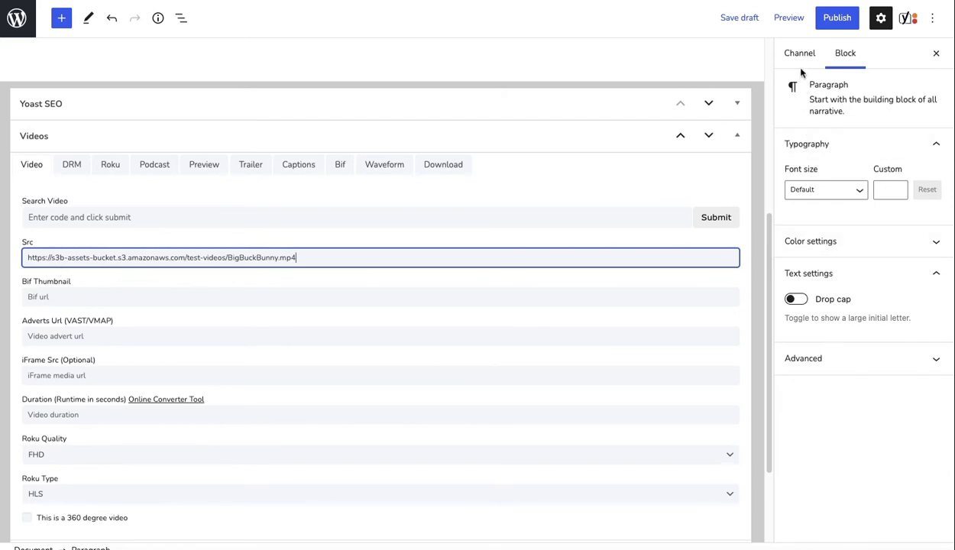
click(799, 52)
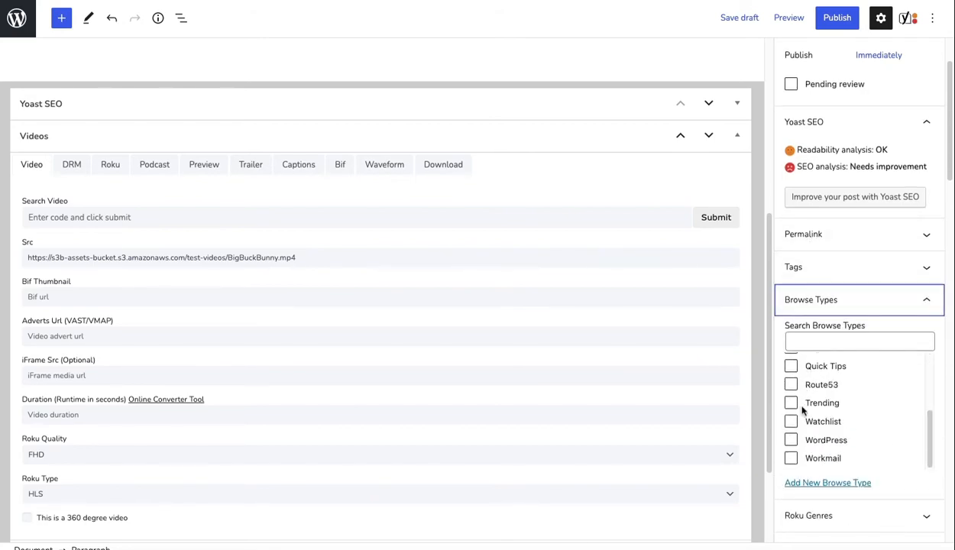
Step: Choose a browse type and tag the Big Bunny post with 'wordpress'
click(791, 437)
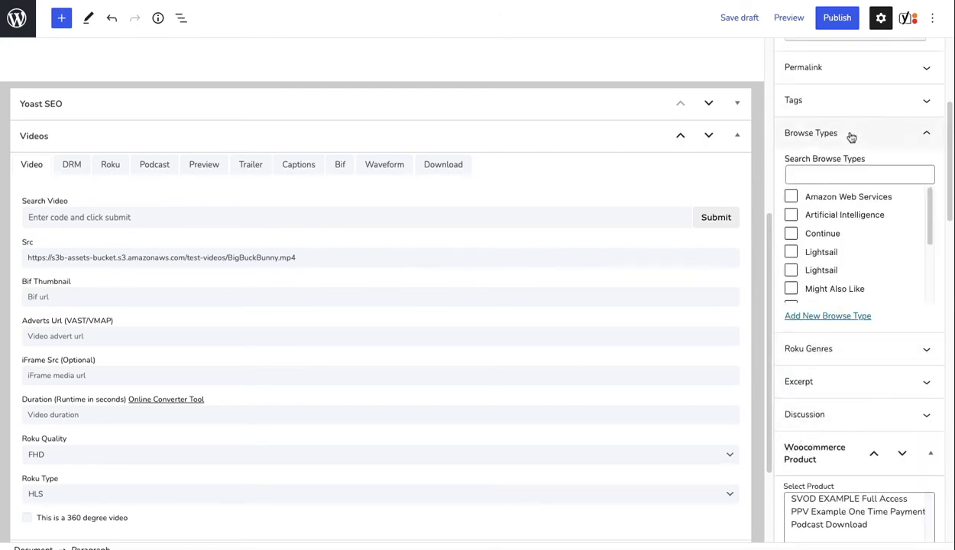
text(w)
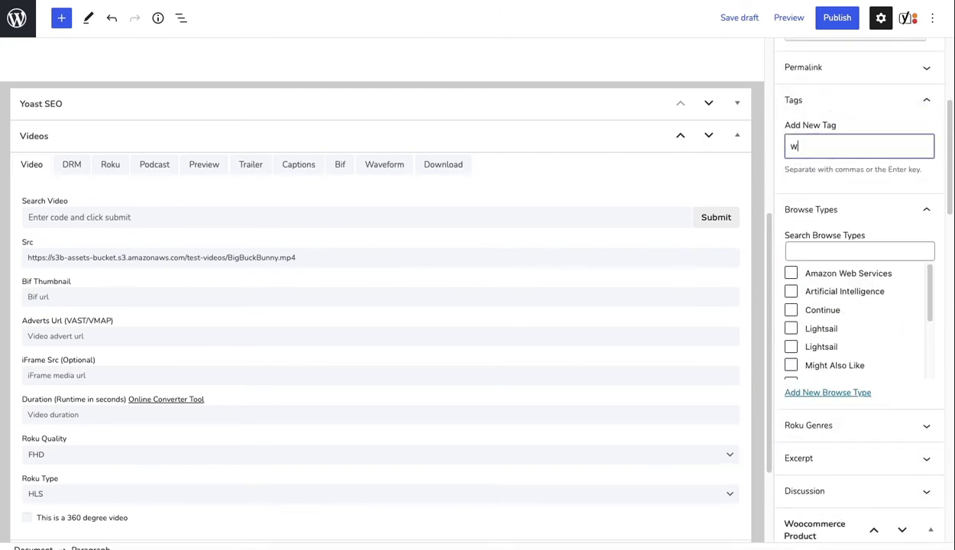
key(Enter)
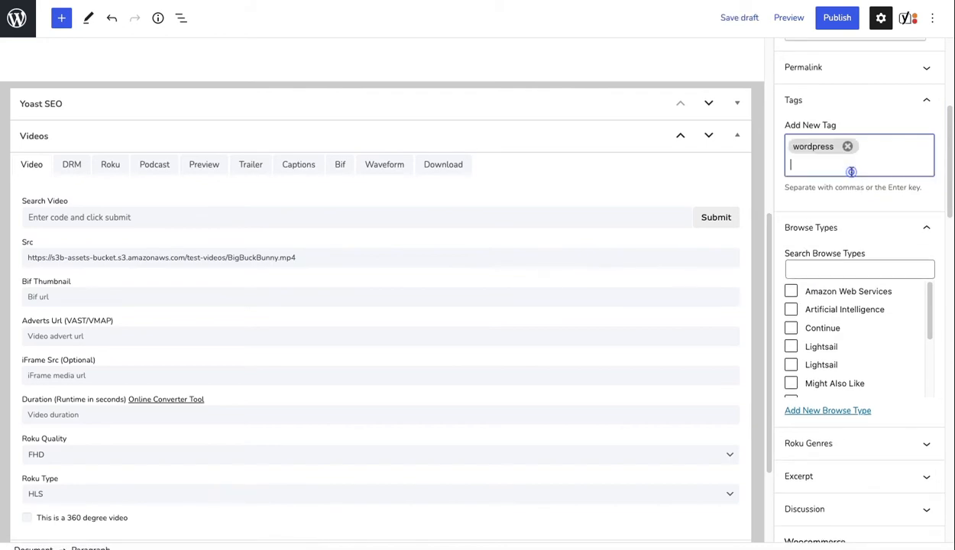
Step: Check the sudosu.tv Roku feed JSON for the newly tagged Big Bunny entry
click(837, 19)
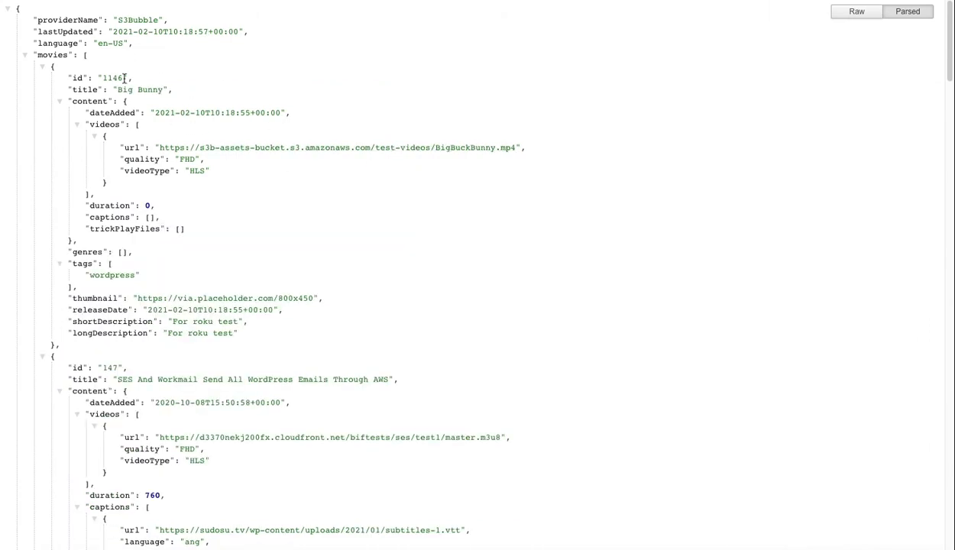
drag(64, 76, 210, 171)
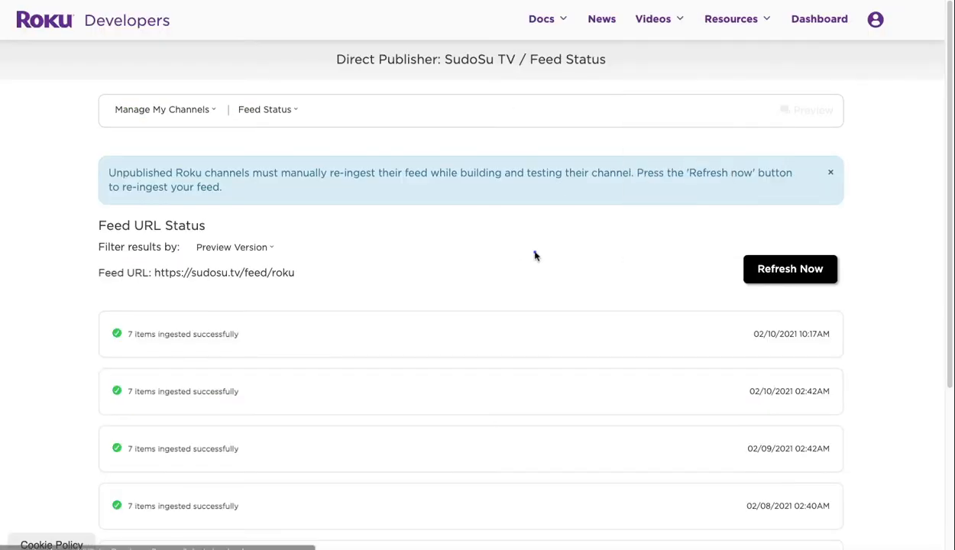
mouse_move(396, 177)
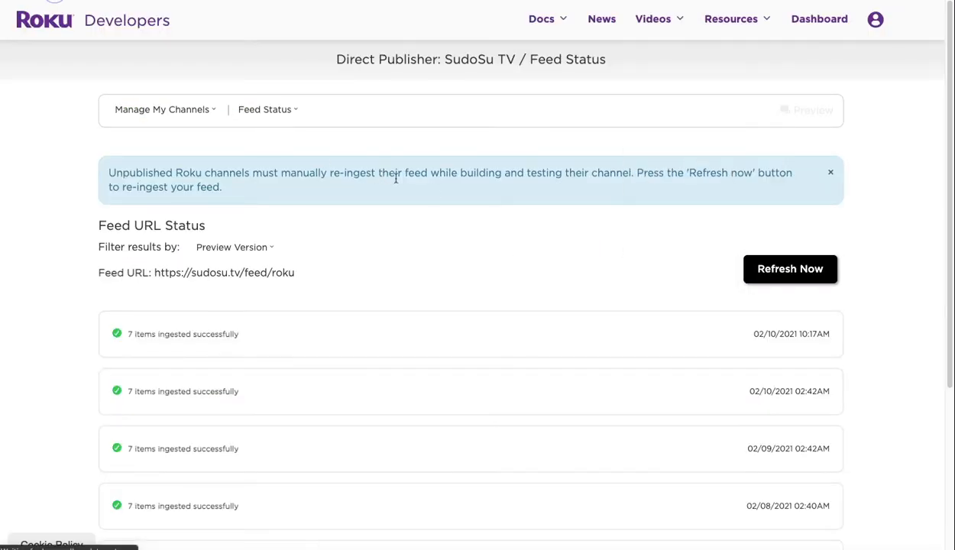
Step: Reload Feed Status and request a Refresh Now re-ingest of the SudoSu TV feed
click(790, 269)
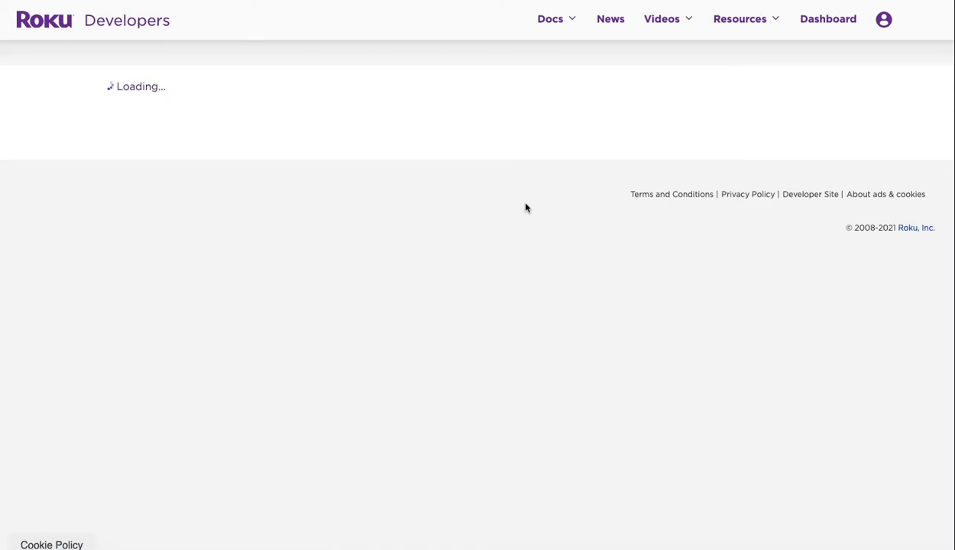
mouse_move(532, 231)
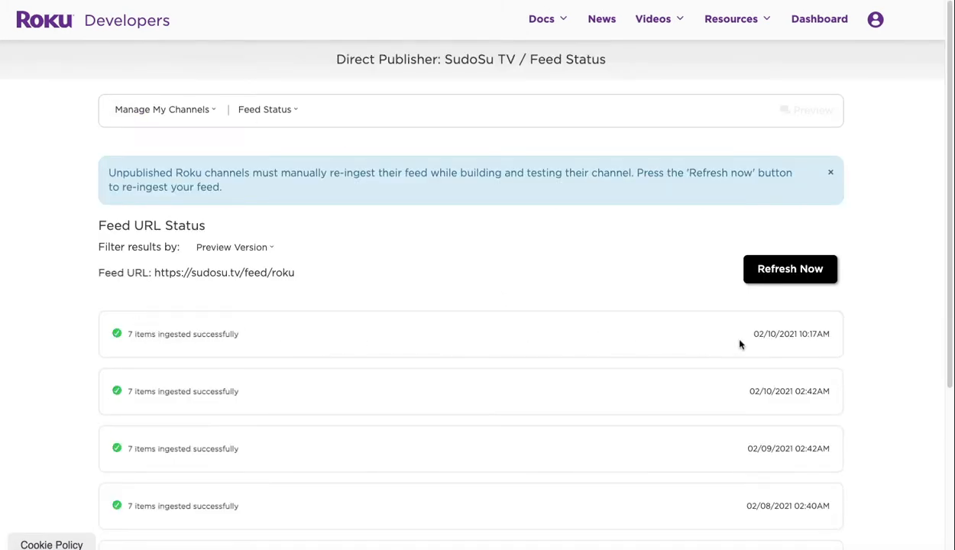
click(790, 269)
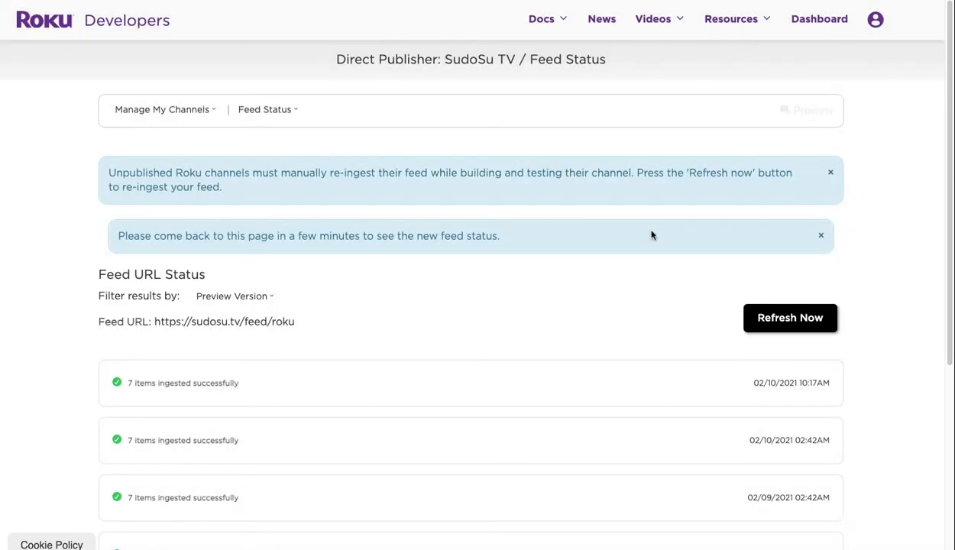
click(792, 318)
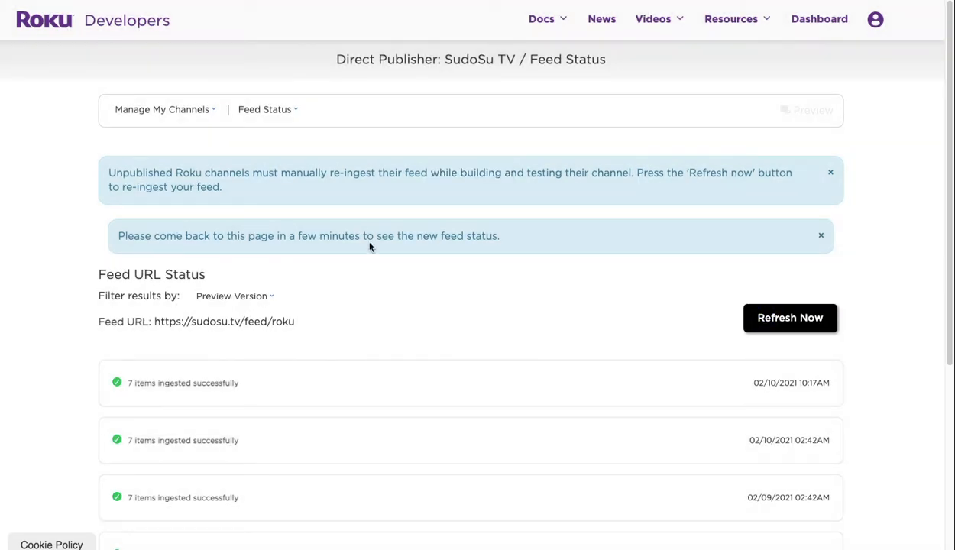
mouse_move(773, 418)
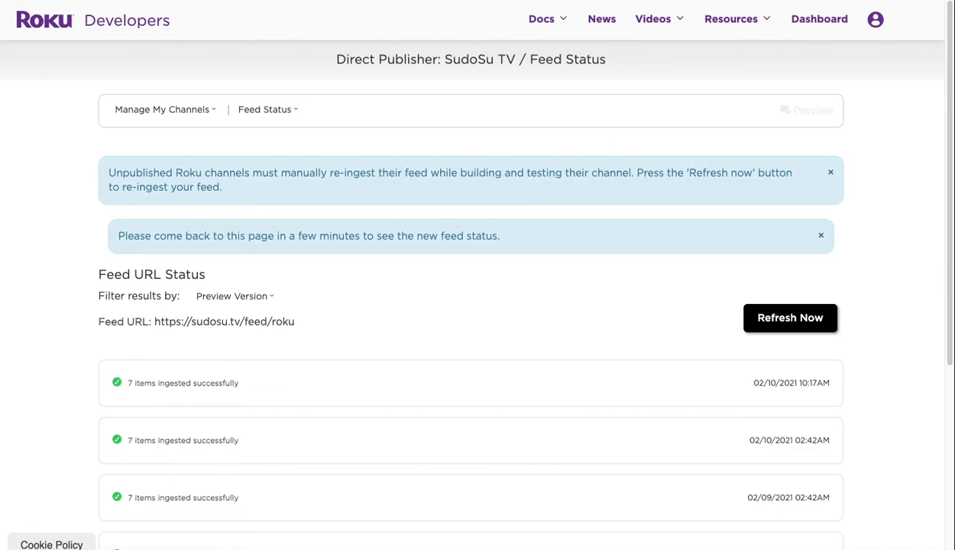
Step: Reload Feed Status to see the 10:29 ingest flagging missing duration and movie genres
click(819, 236)
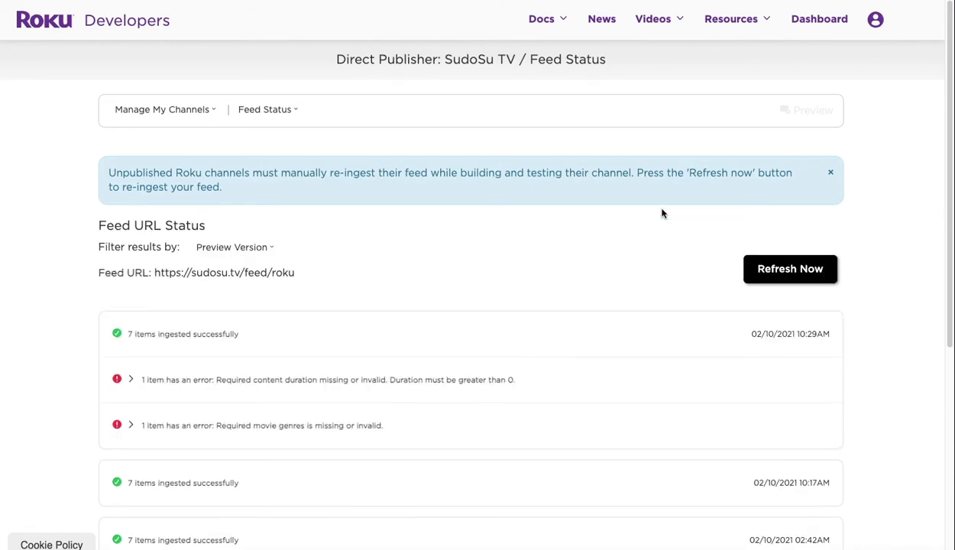
mouse_move(663, 200)
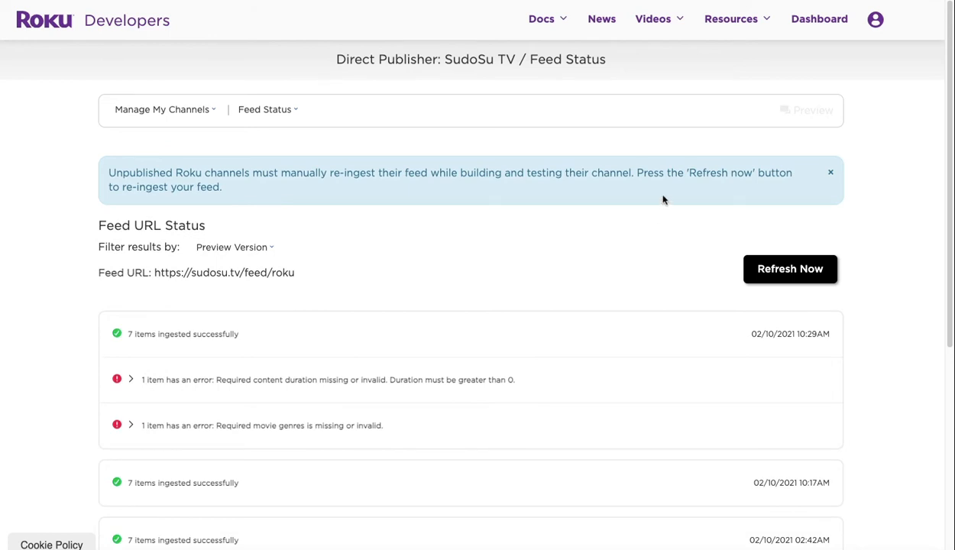
mouse_move(439, 322)
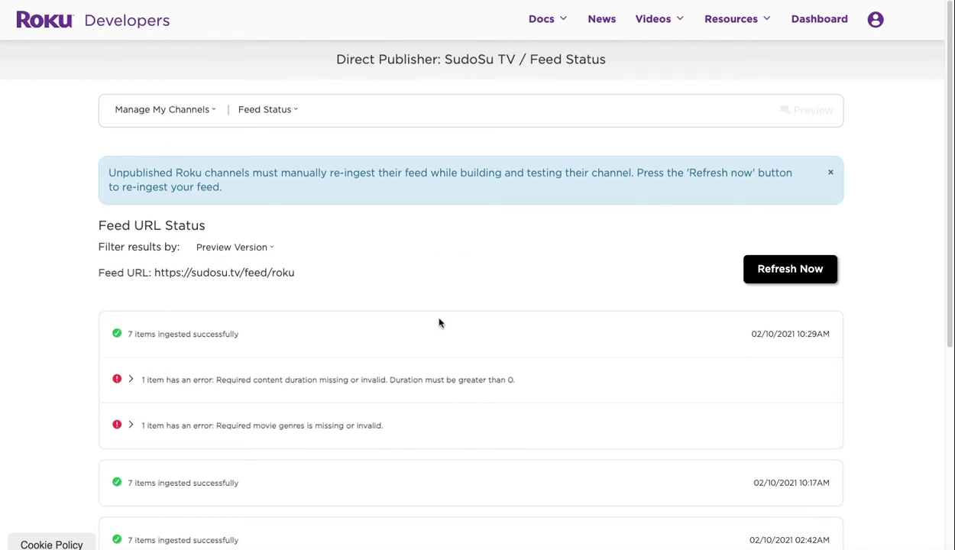
mouse_move(443, 299)
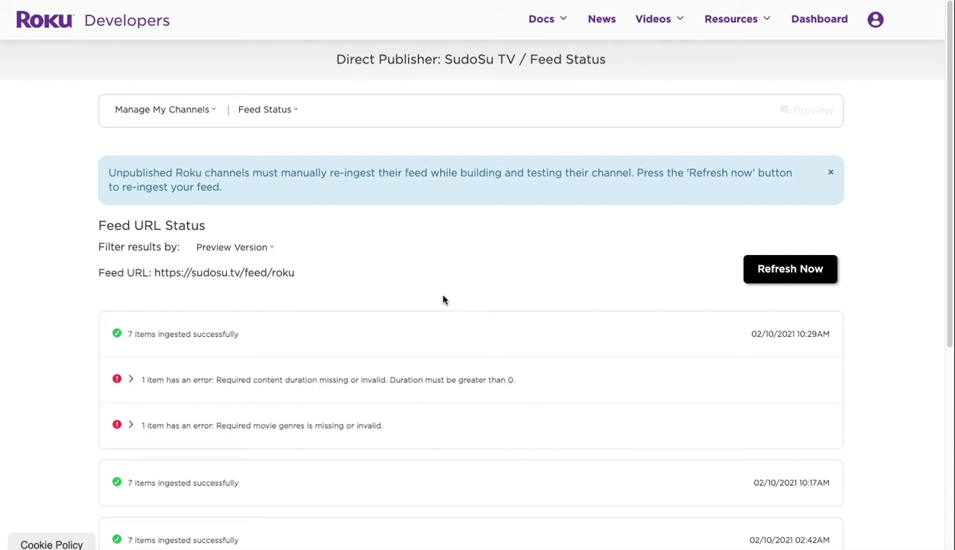
mouse_move(516, 263)
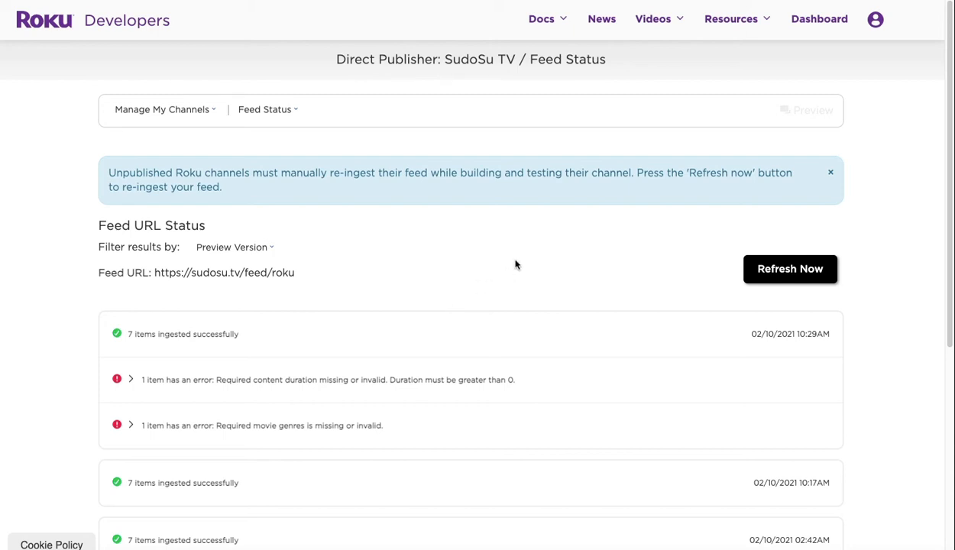
mouse_move(545, 279)
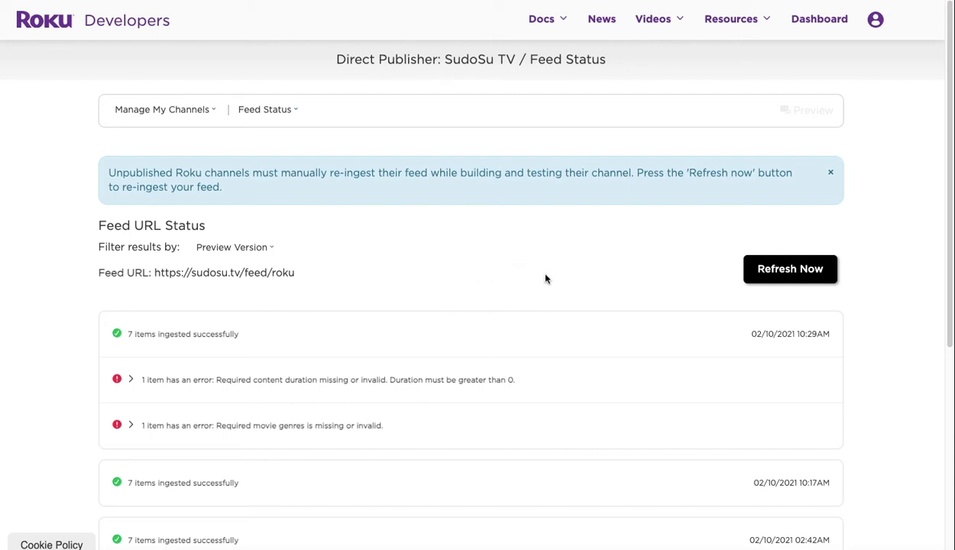
mouse_move(352, 376)
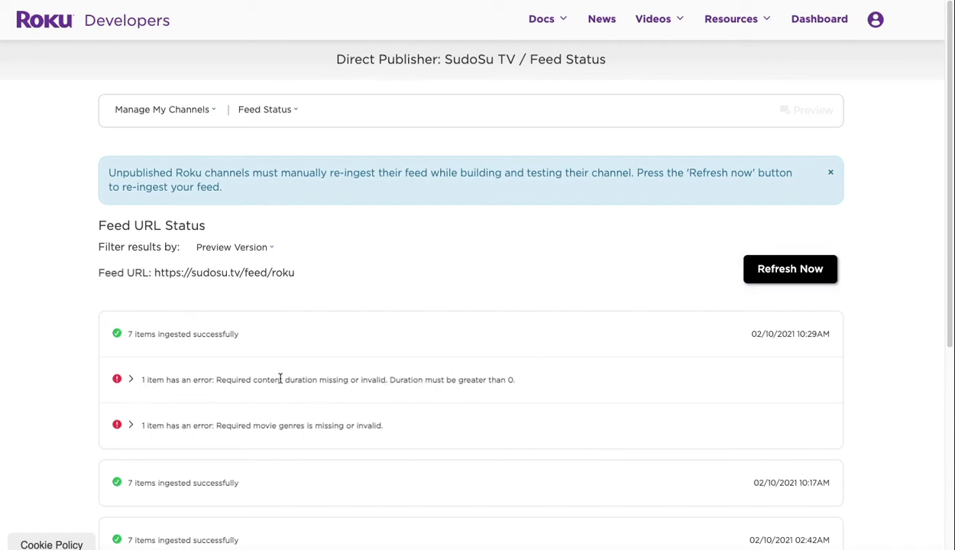
mouse_move(382, 379)
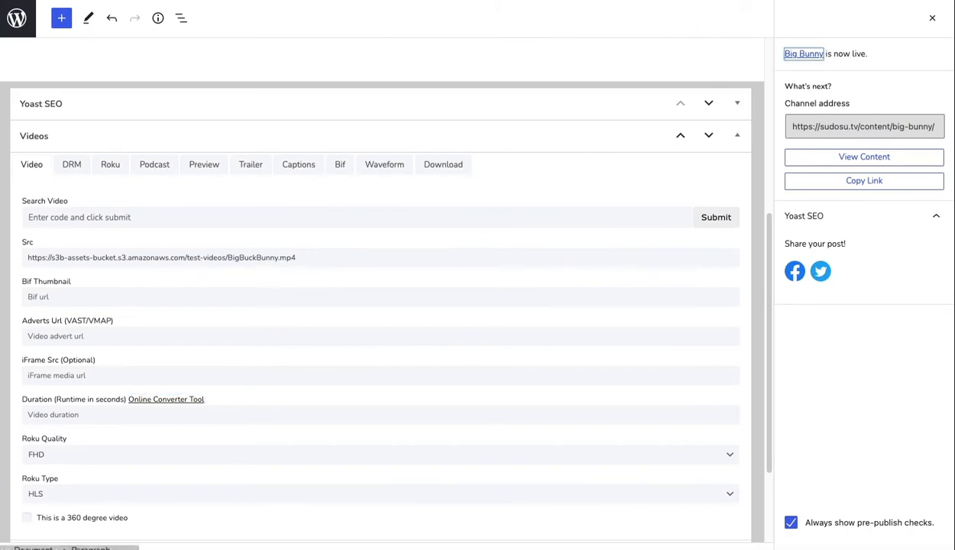
Step: View the published Big Bunny page and pause the video after noting its 9:56 length
click(864, 156)
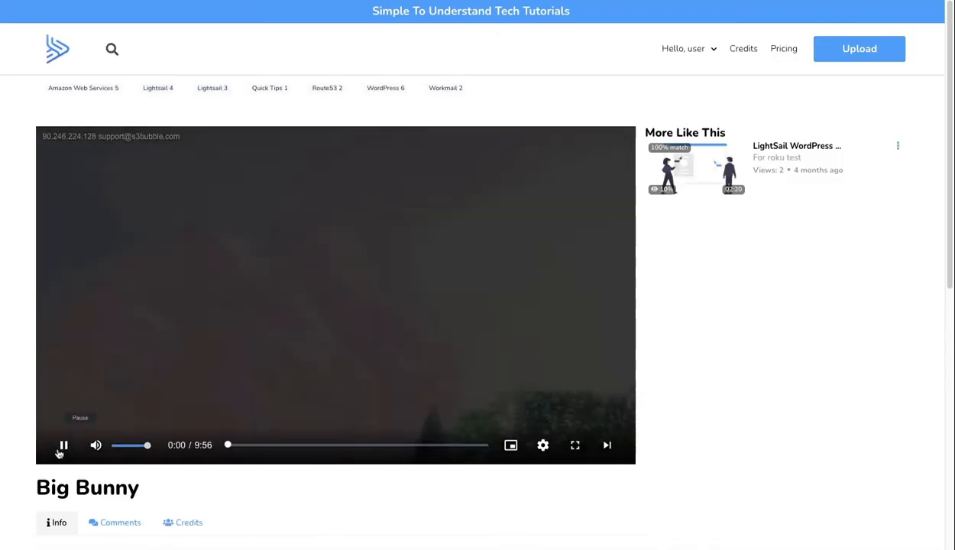
click(64, 446)
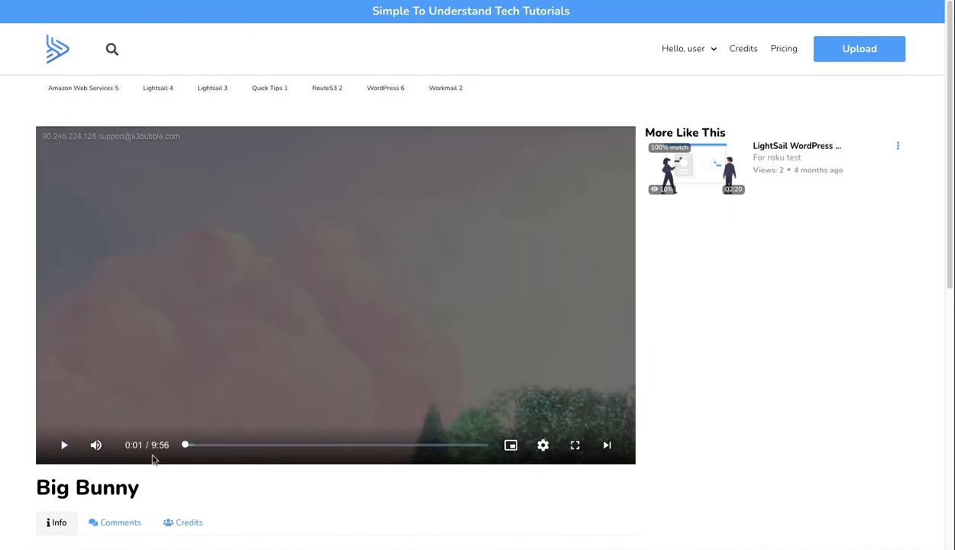
mouse_move(442, 60)
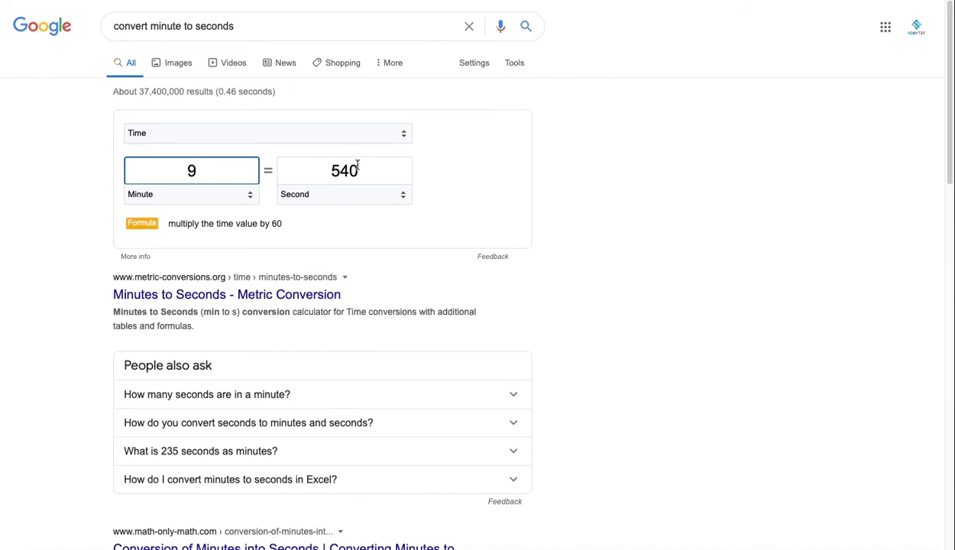
mouse_move(360, 167)
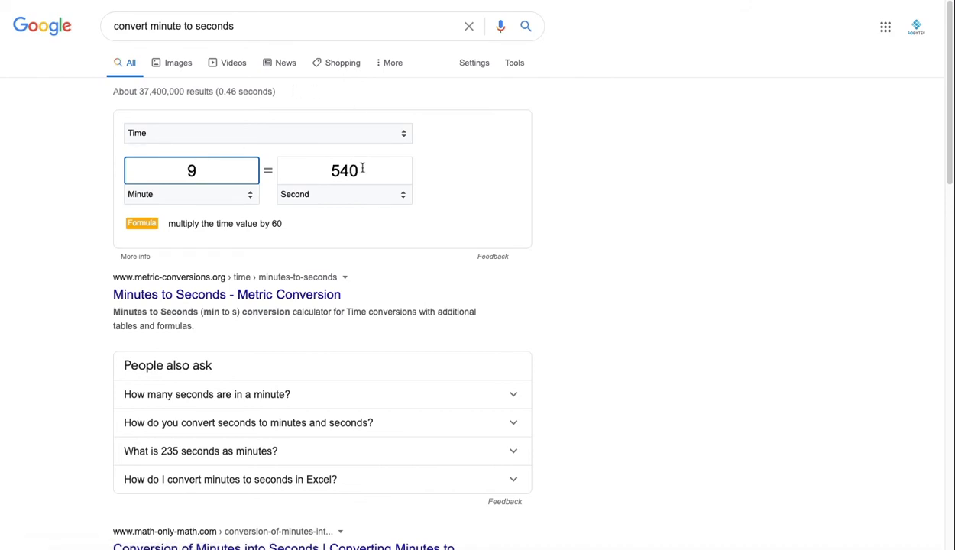
mouse_move(353, 176)
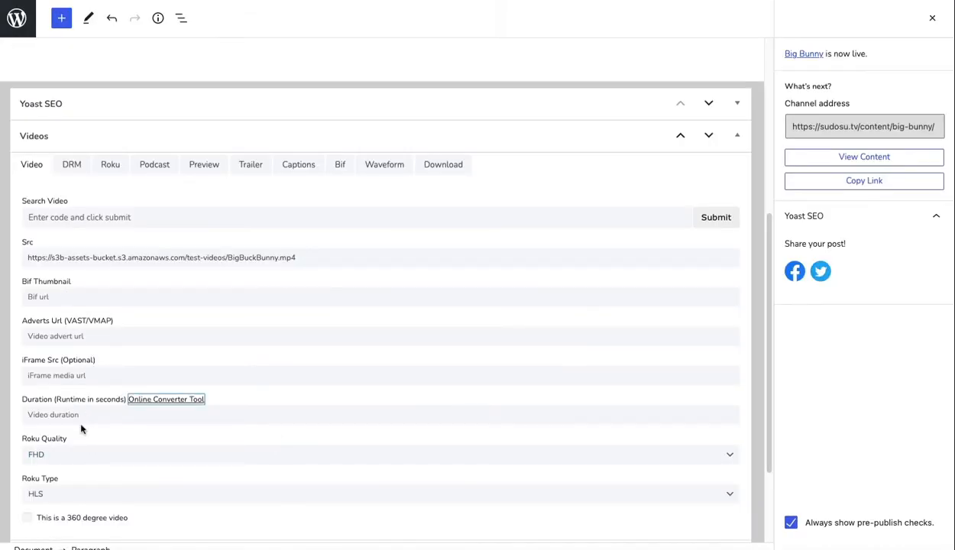
Step: Set the Big Bunny video duration to 596 seconds
text(5)
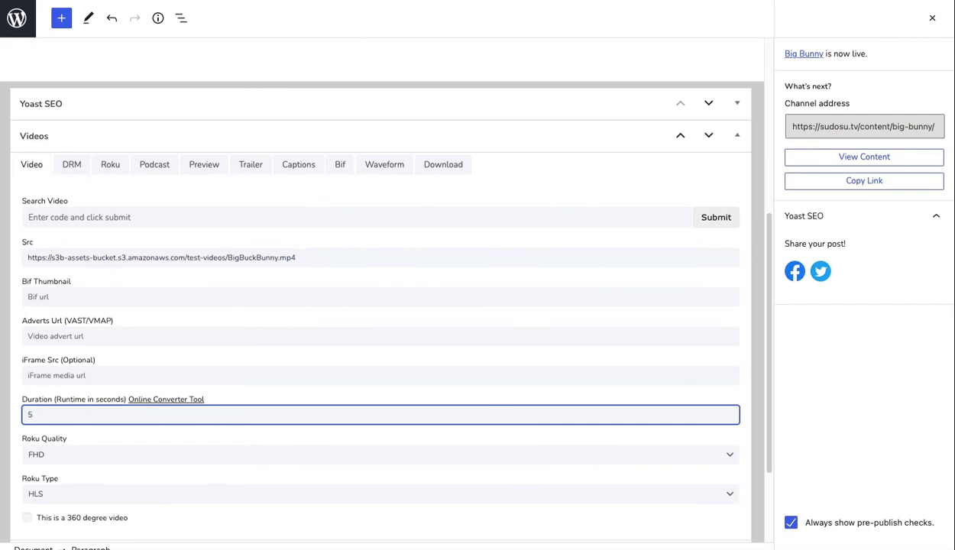
text(596)
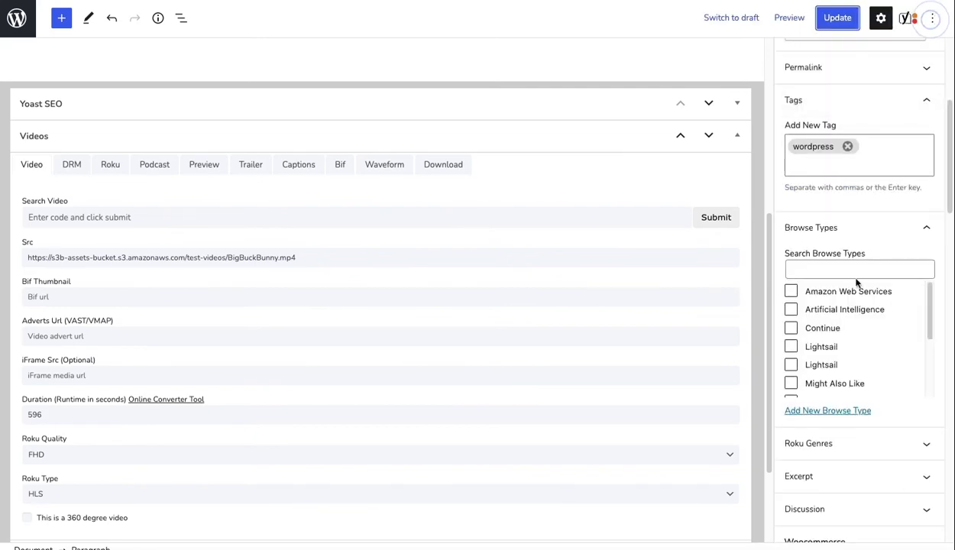
scroll(down, 3)
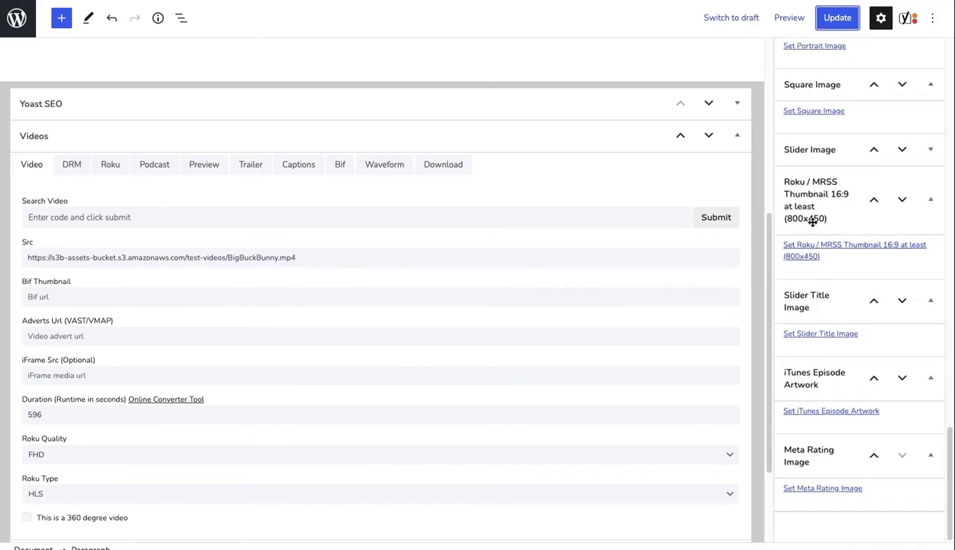
mouse_move(806, 192)
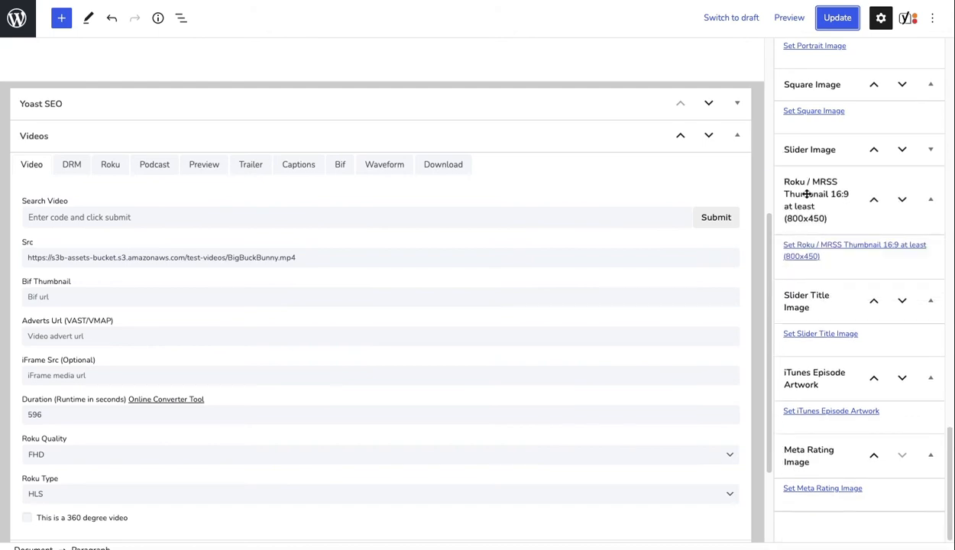
Step: Make the laptop photo the Roku / MRSS 16:9 thumbnail and update the post
click(855, 250)
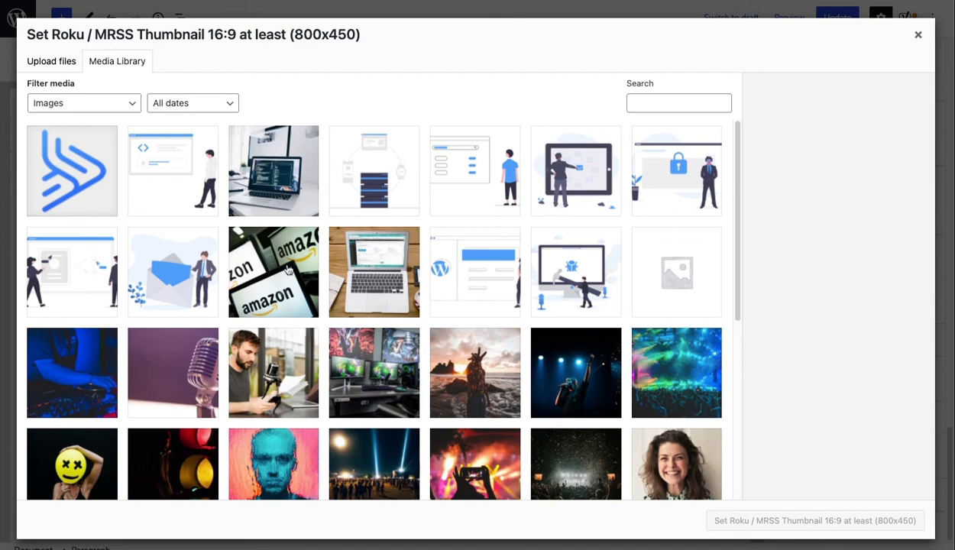
click(373, 272)
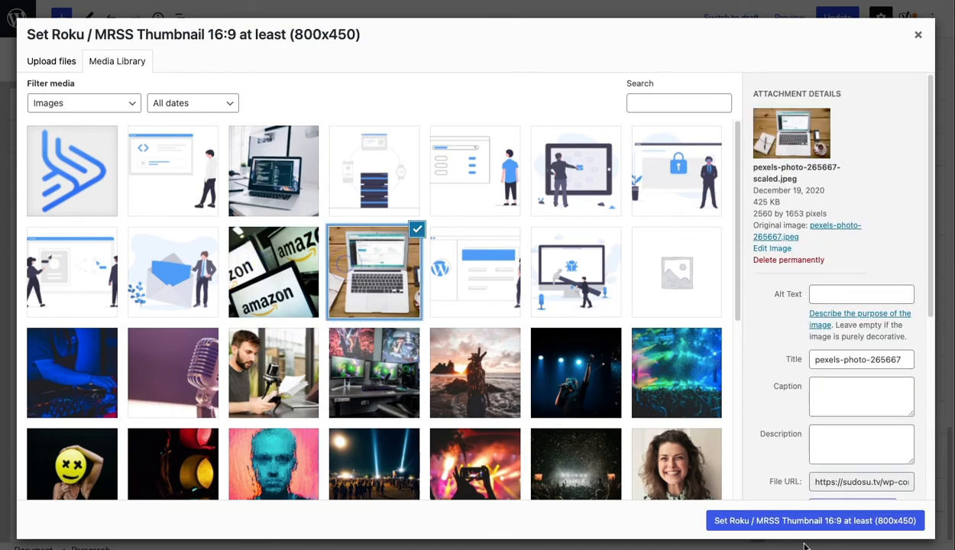
click(816, 519)
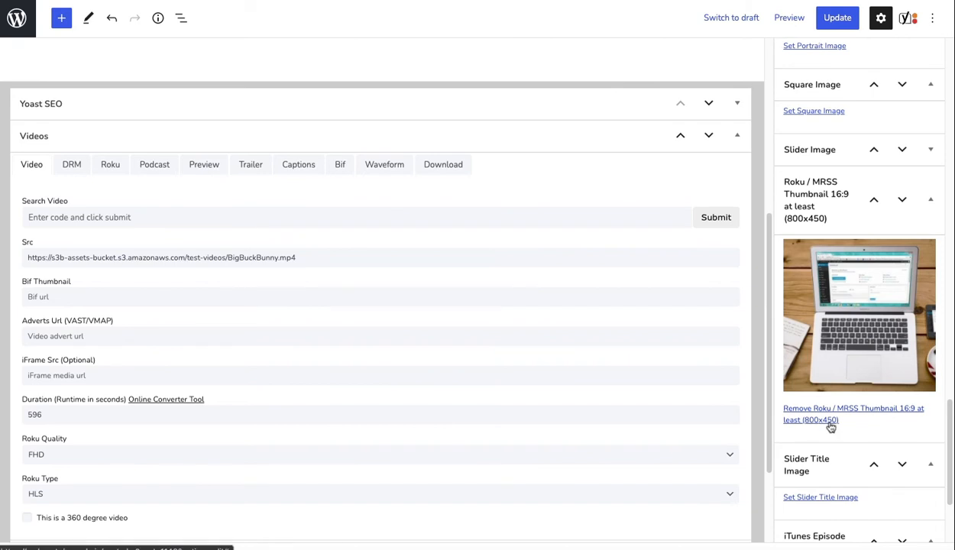
click(837, 18)
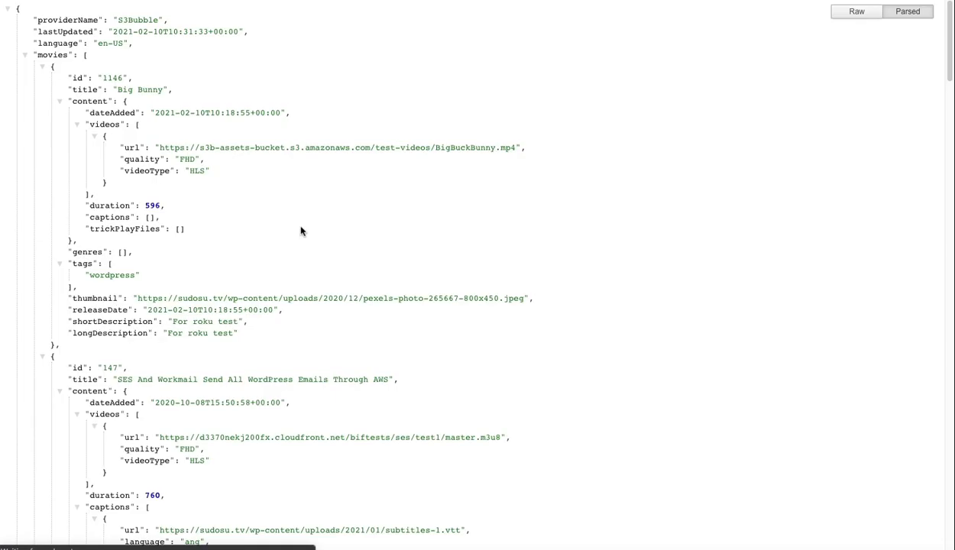
Step: Pick out the Big Bunny entry's 596 duration value in the Roku feed JSON
double_click(110, 205)
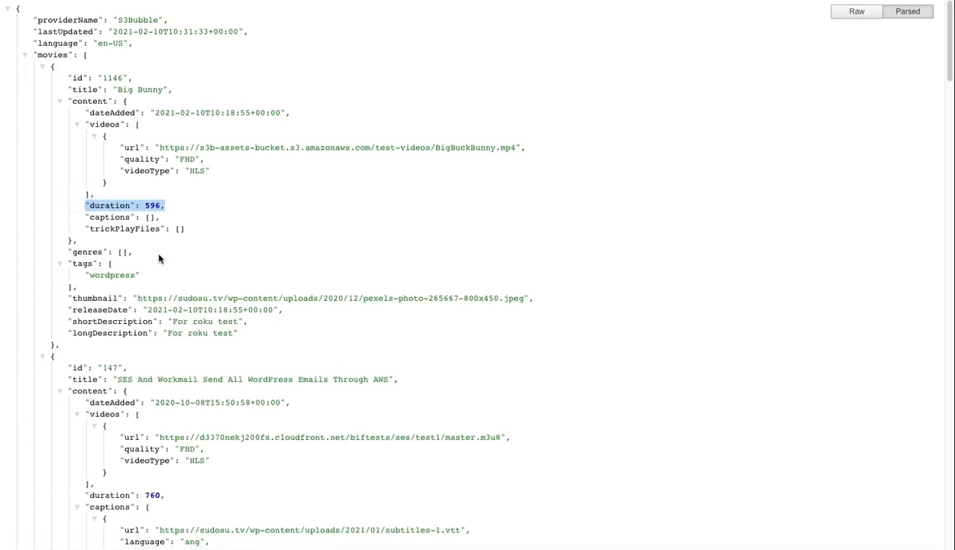
mouse_move(171, 220)
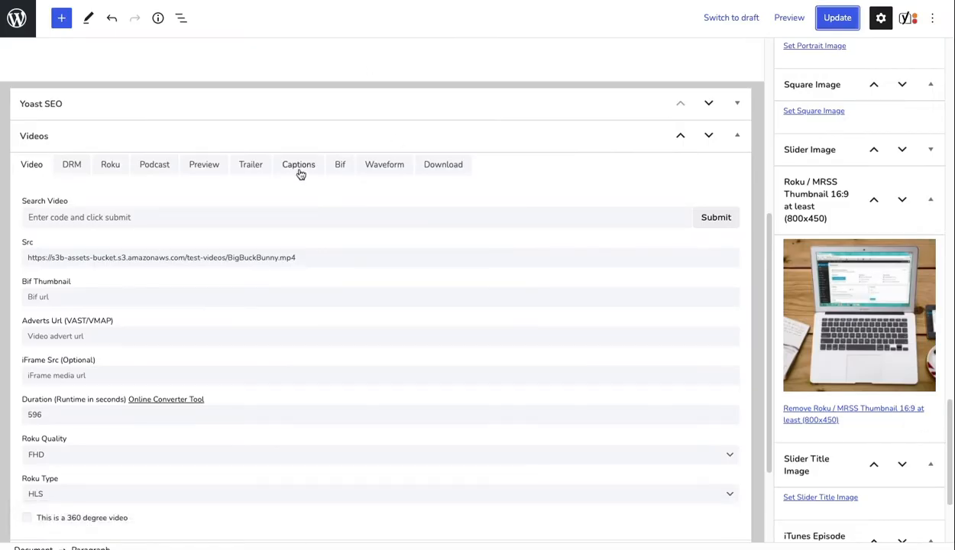
Step: Add an English caption entry using oceans.vtt to the Big Bunny video and save
click(298, 165)
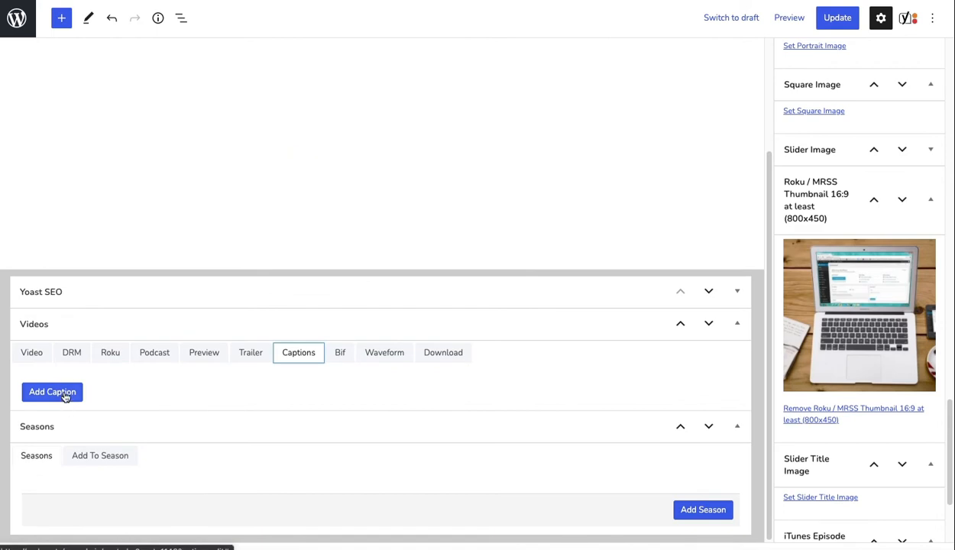
click(52, 391)
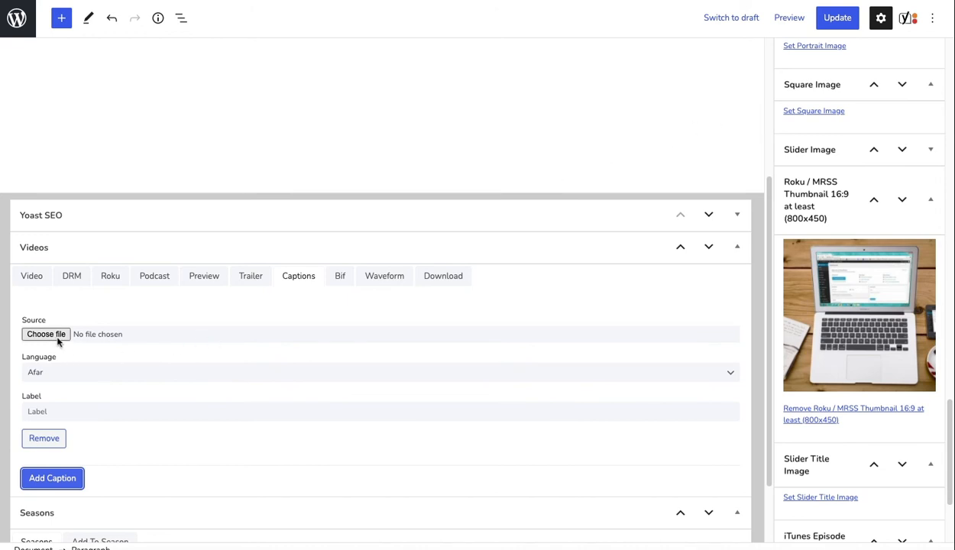
click(46, 333)
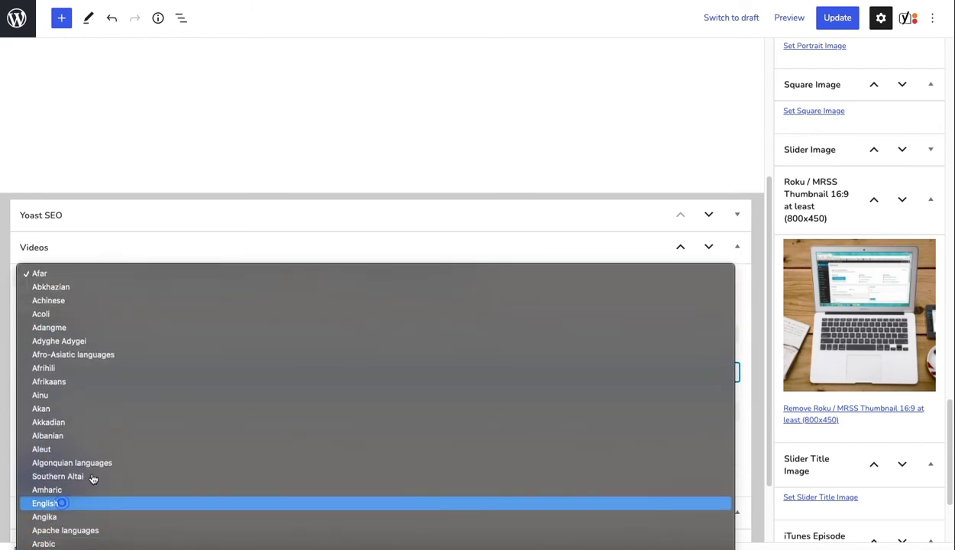
click(44, 503)
text(English)
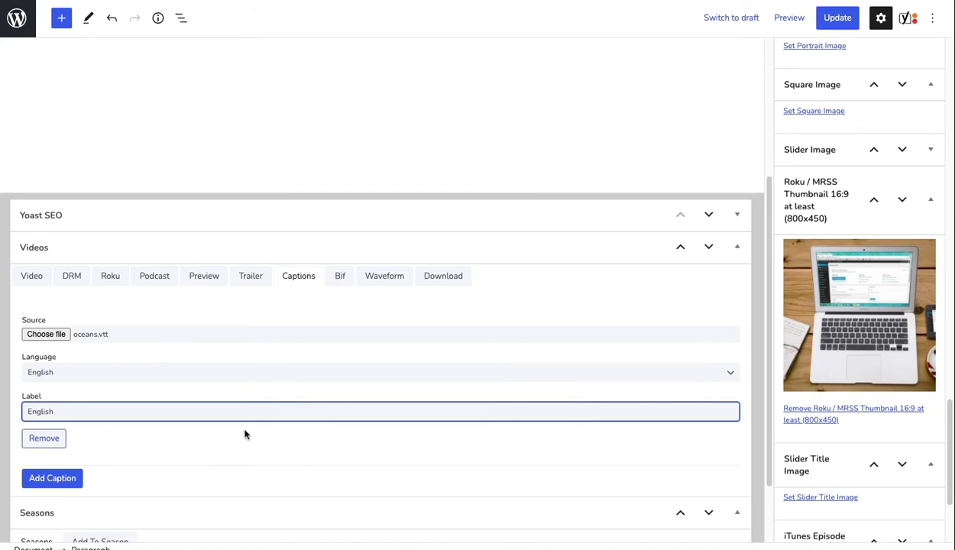
click(837, 19)
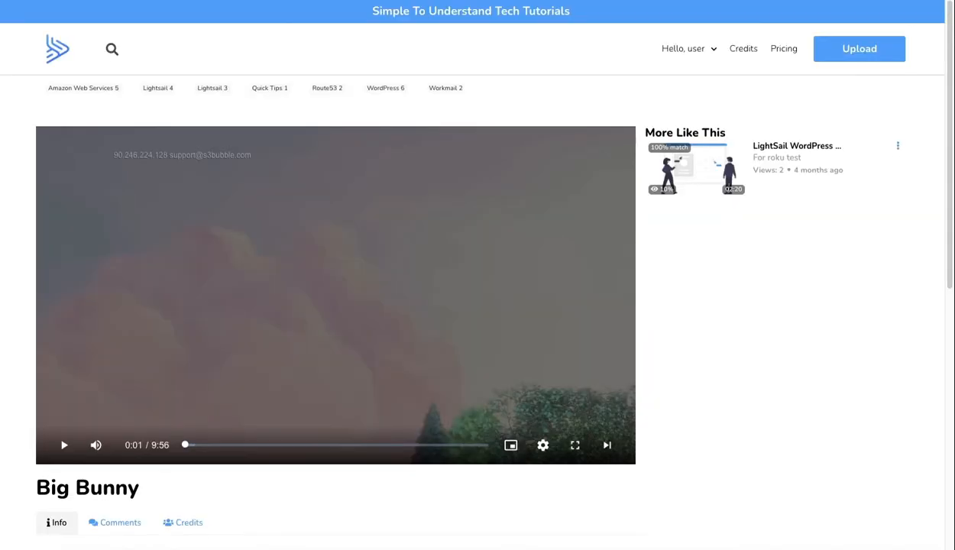
Step: Play Big Bunny and check the player's subtitle options under Settings
click(64, 445)
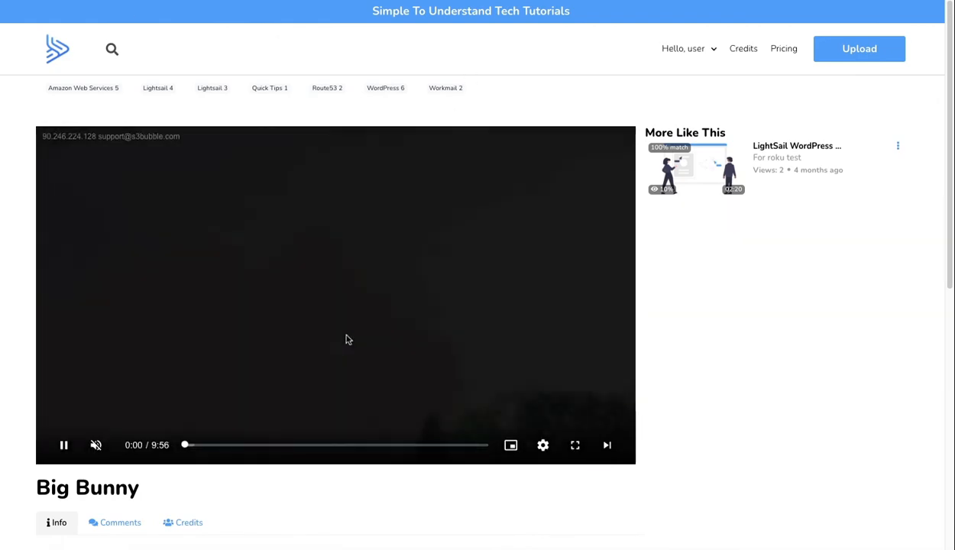
click(543, 447)
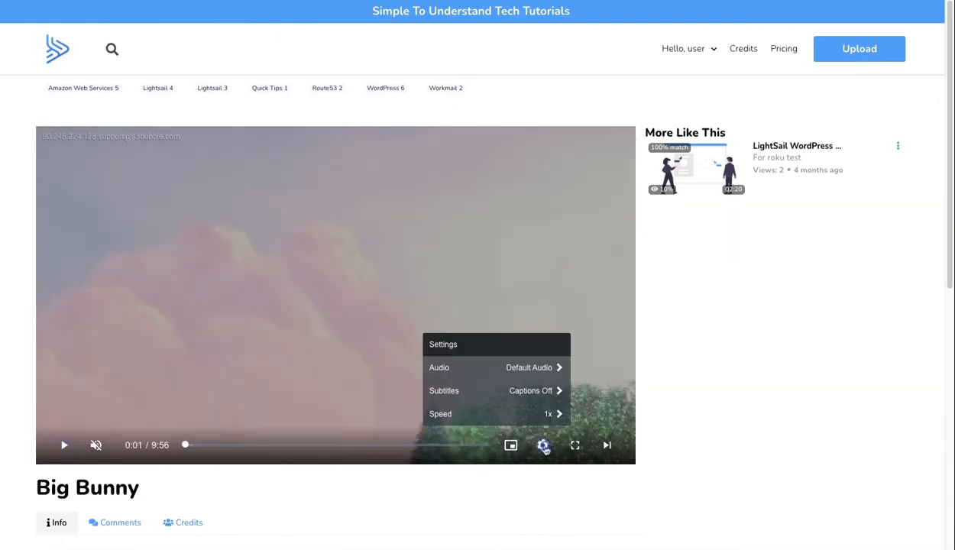
click(443, 391)
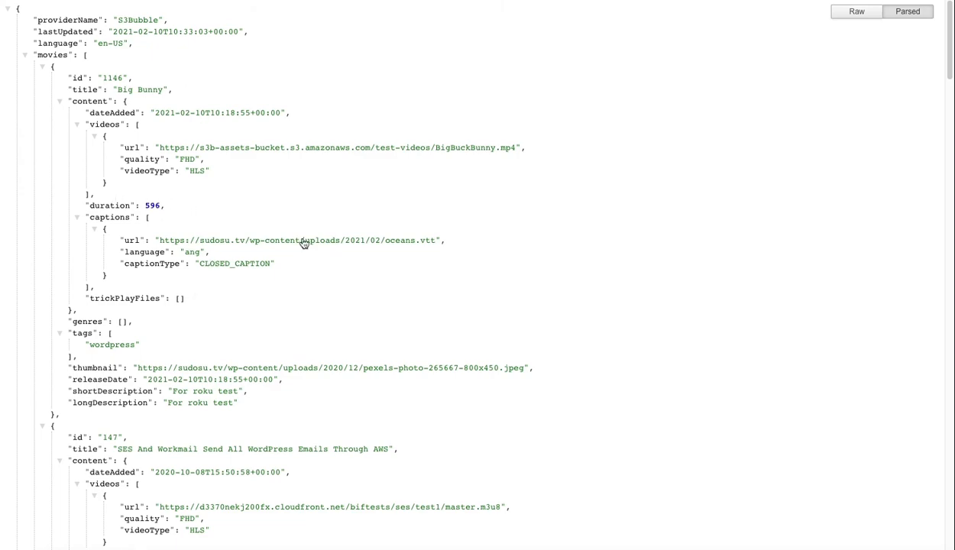
mouse_move(303, 243)
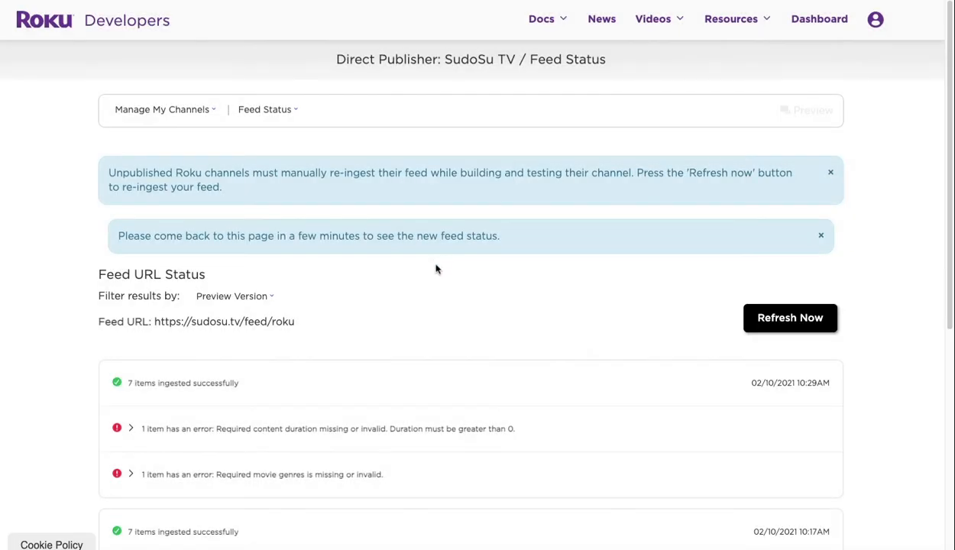
mouse_move(446, 310)
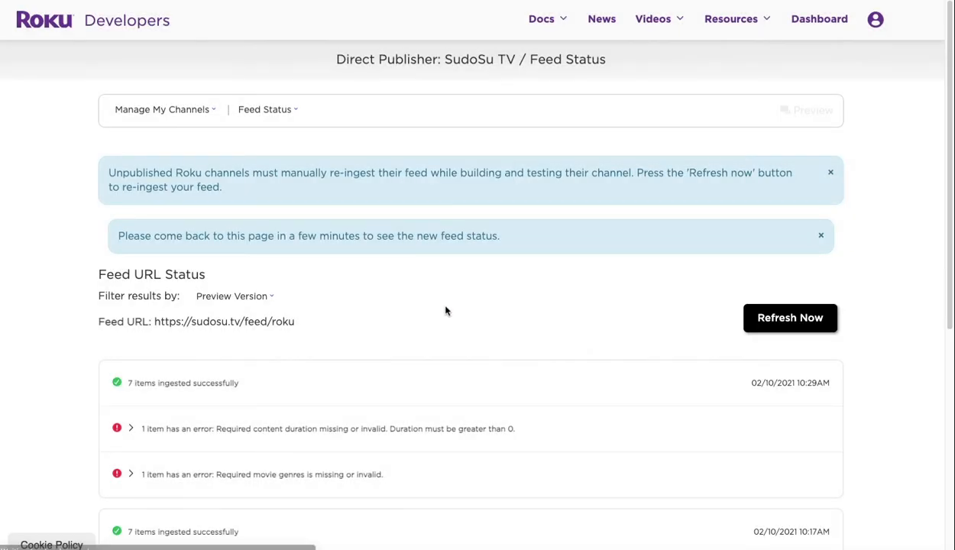
Step: Dismiss the 'Please come back to this page' notice on Feed Status
click(790, 317)
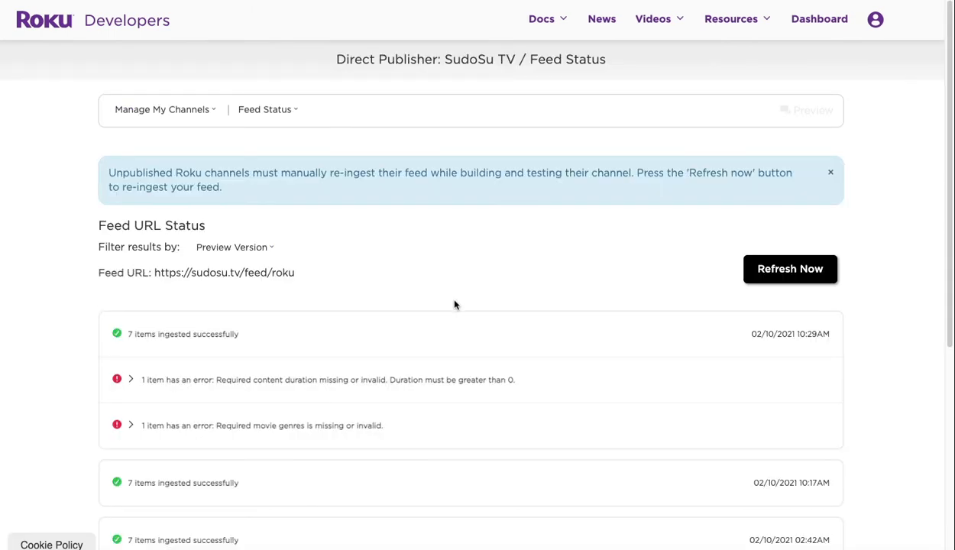
mouse_move(141, 349)
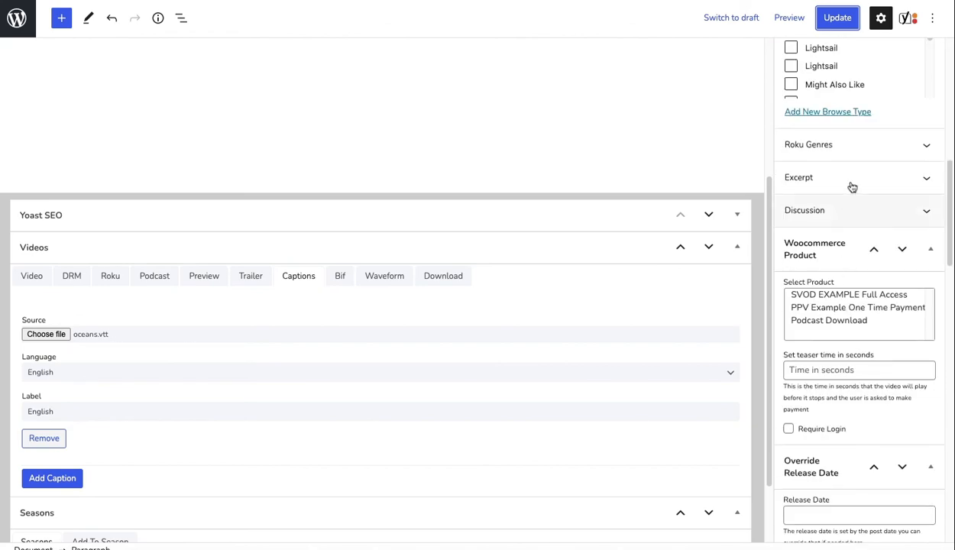
Step: Expand the Roku Genres panel in the Big Bunny post sidebar and view its genre checkboxes
click(809, 143)
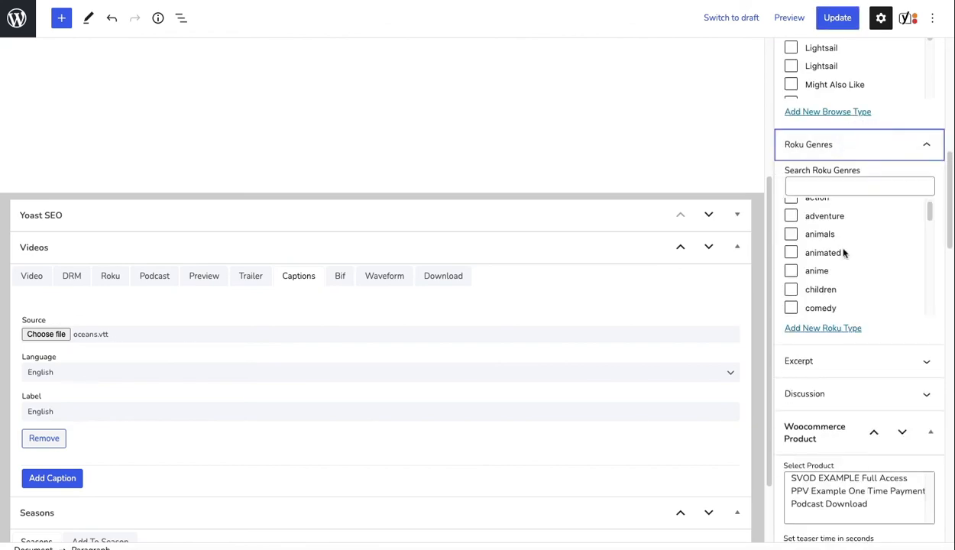
scroll(down, 3)
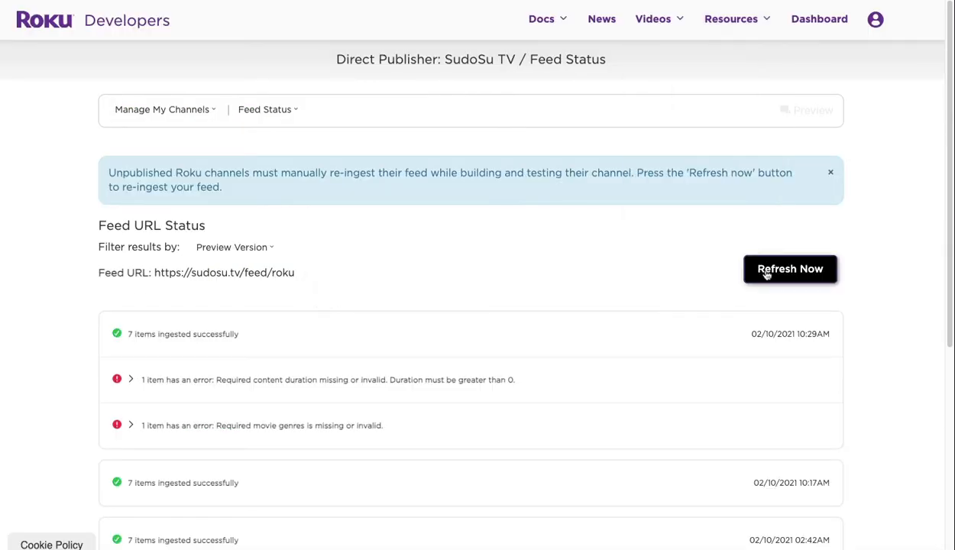
Step: Refresh the SudoSu TV feed and reveal the new 10:52 entry reporting 8 items ingested successfully
click(790, 269)
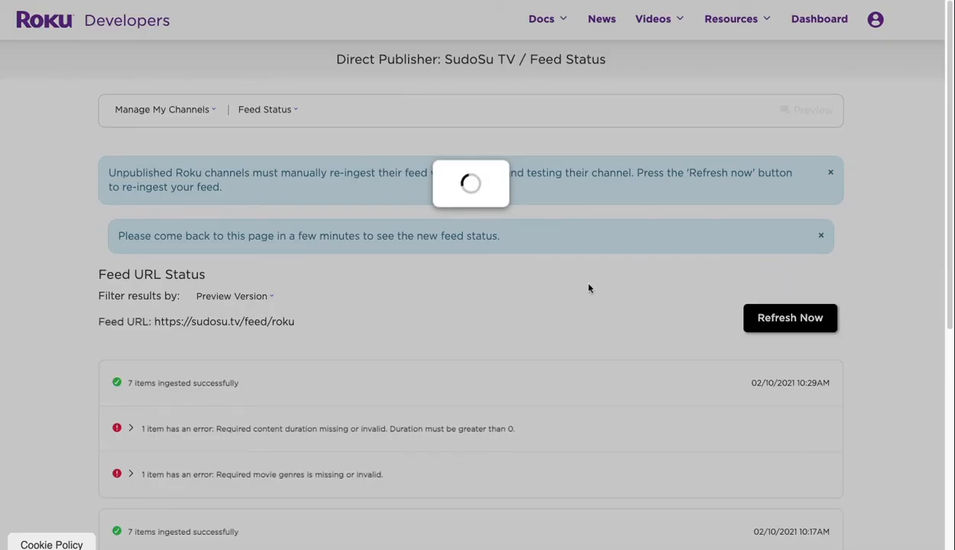
scroll(down, 3)
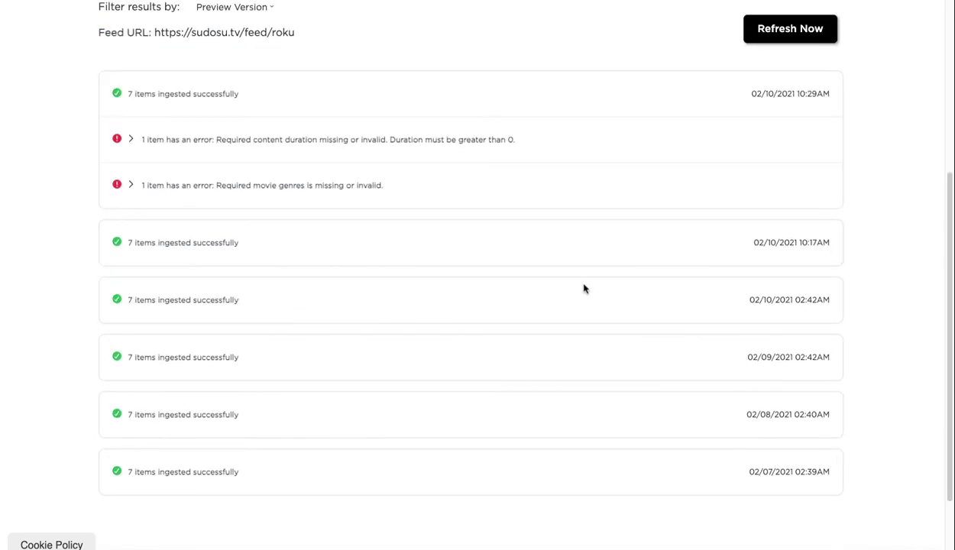
click(790, 28)
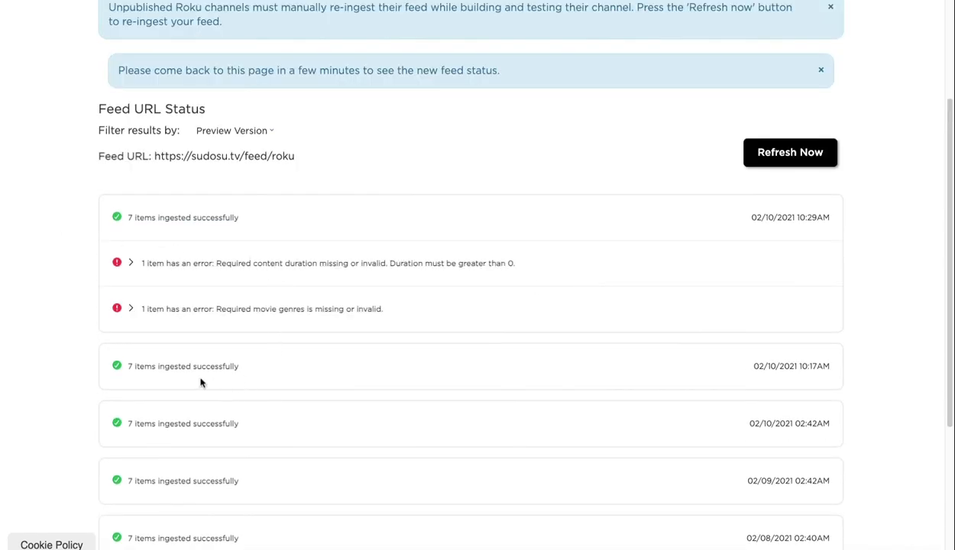
mouse_move(590, 122)
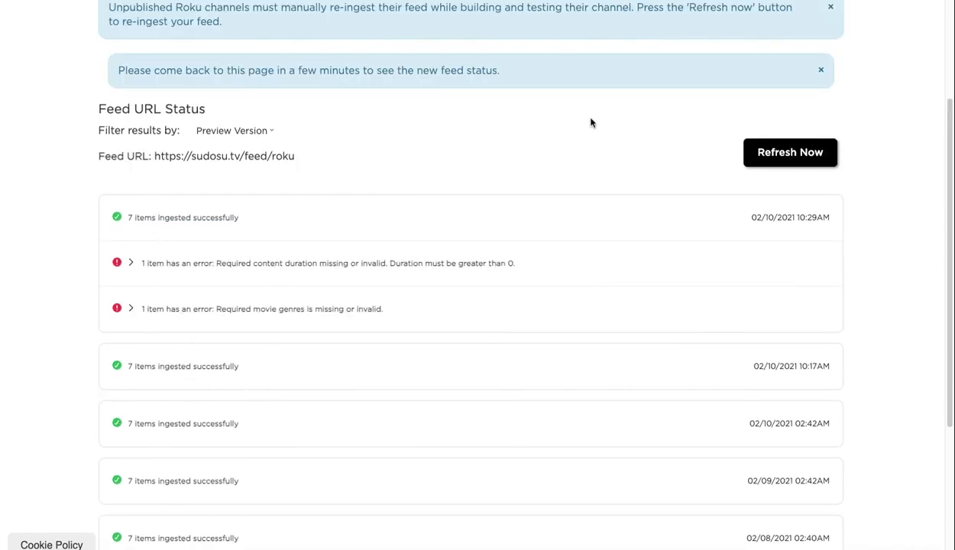
mouse_move(634, 125)
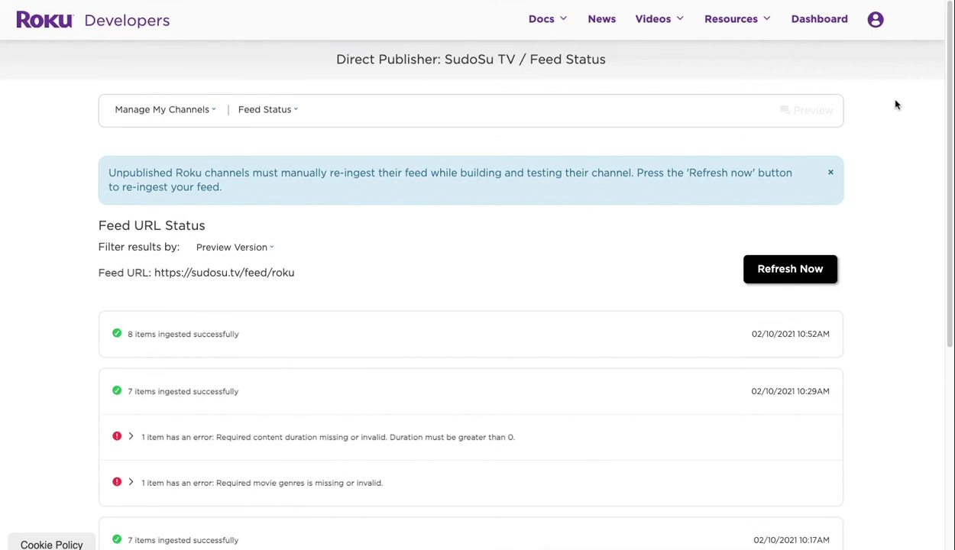
mouse_move(81, 342)
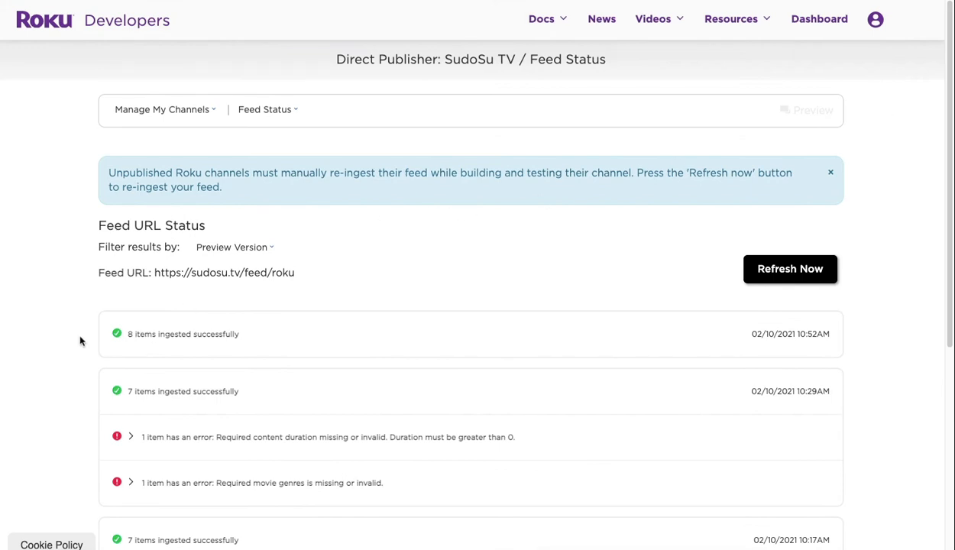
mouse_move(191, 351)
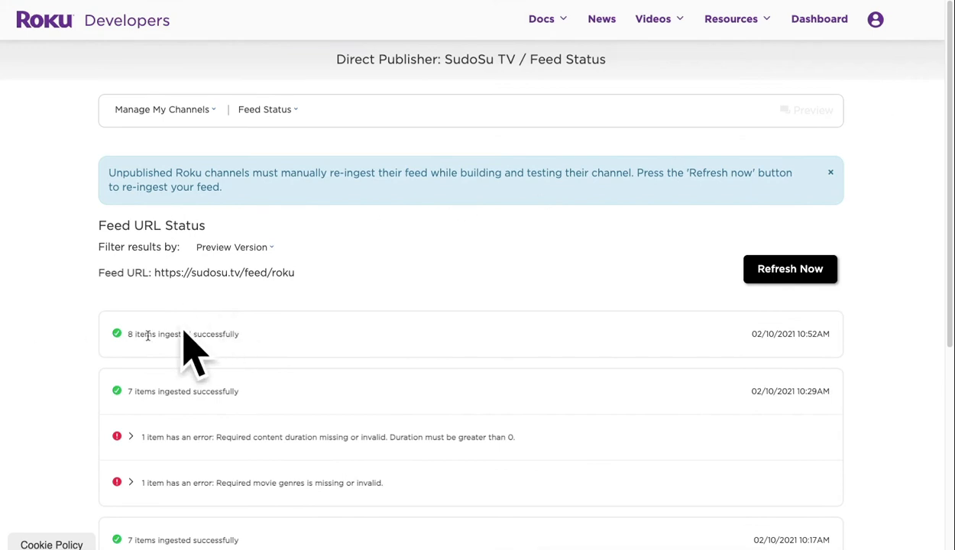
mouse_move(387, 339)
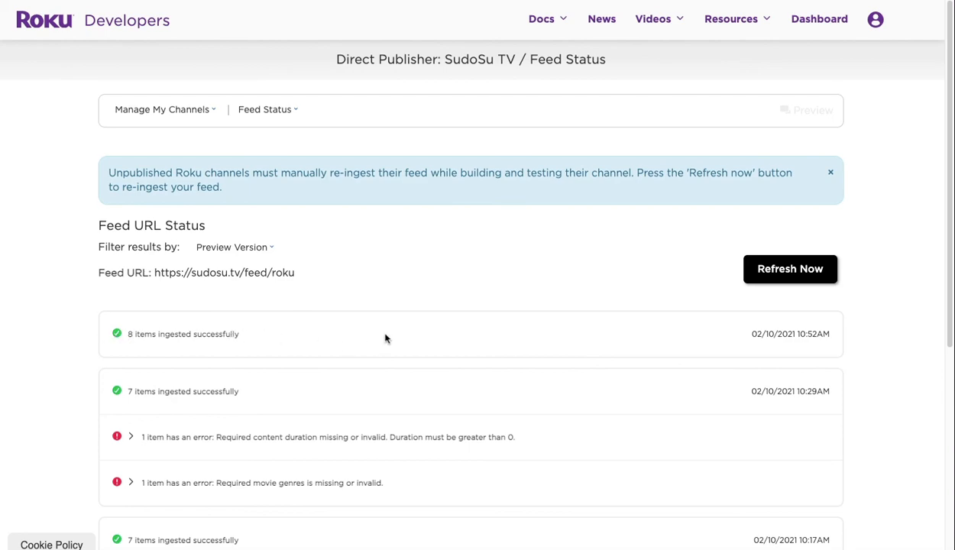
scroll(down, 3)
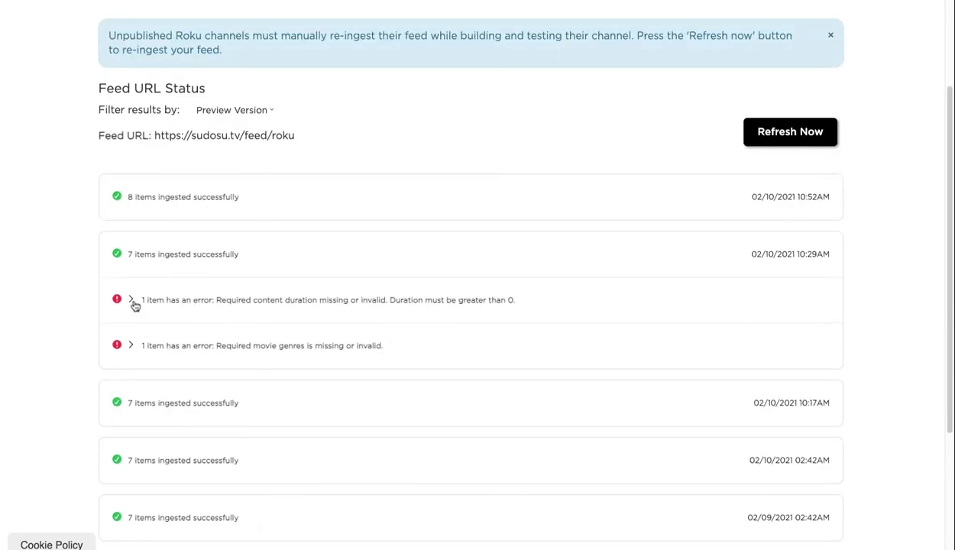
mouse_move(335, 266)
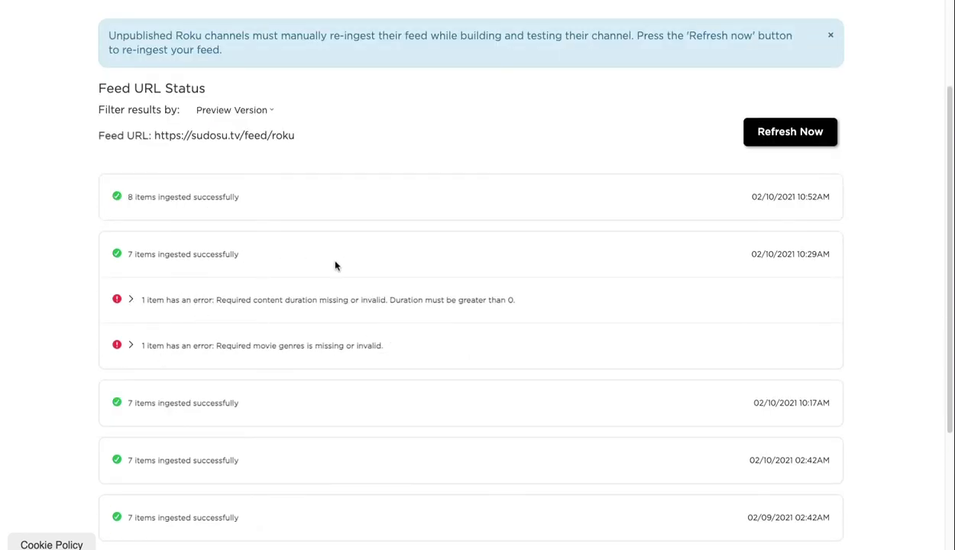